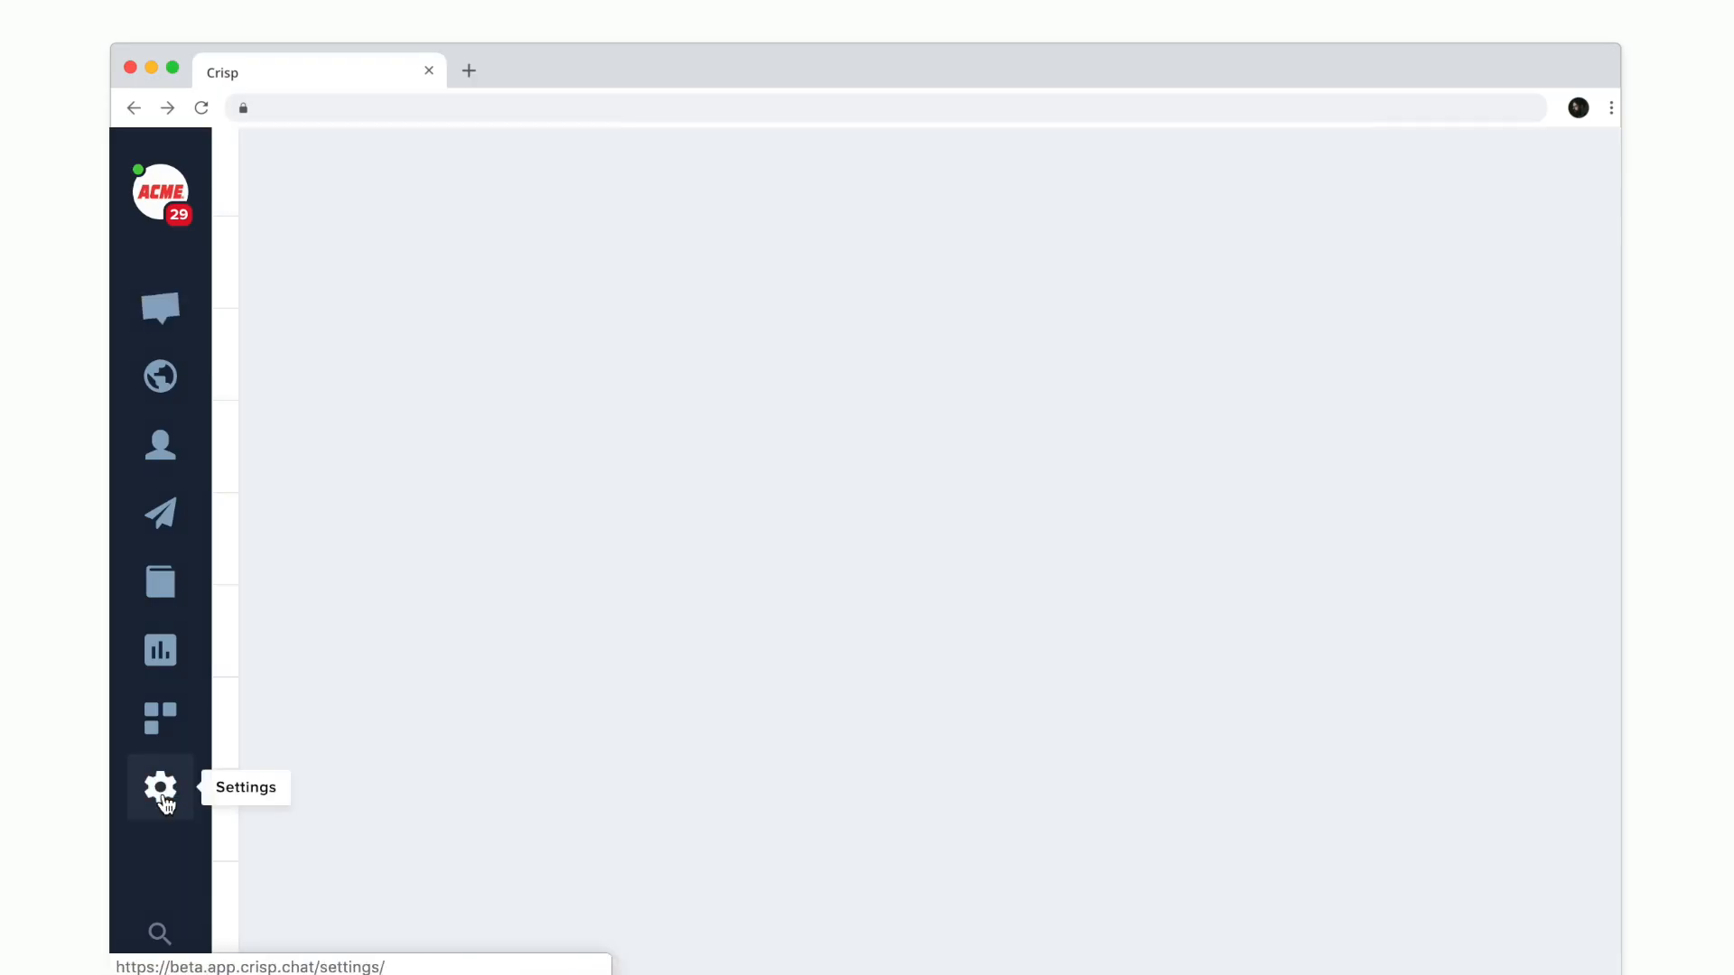
Open the Acme Shop website's setup instructions from Website Settings to show Top Channels.
{"action": "left_click", "coordinate": [161, 788]}
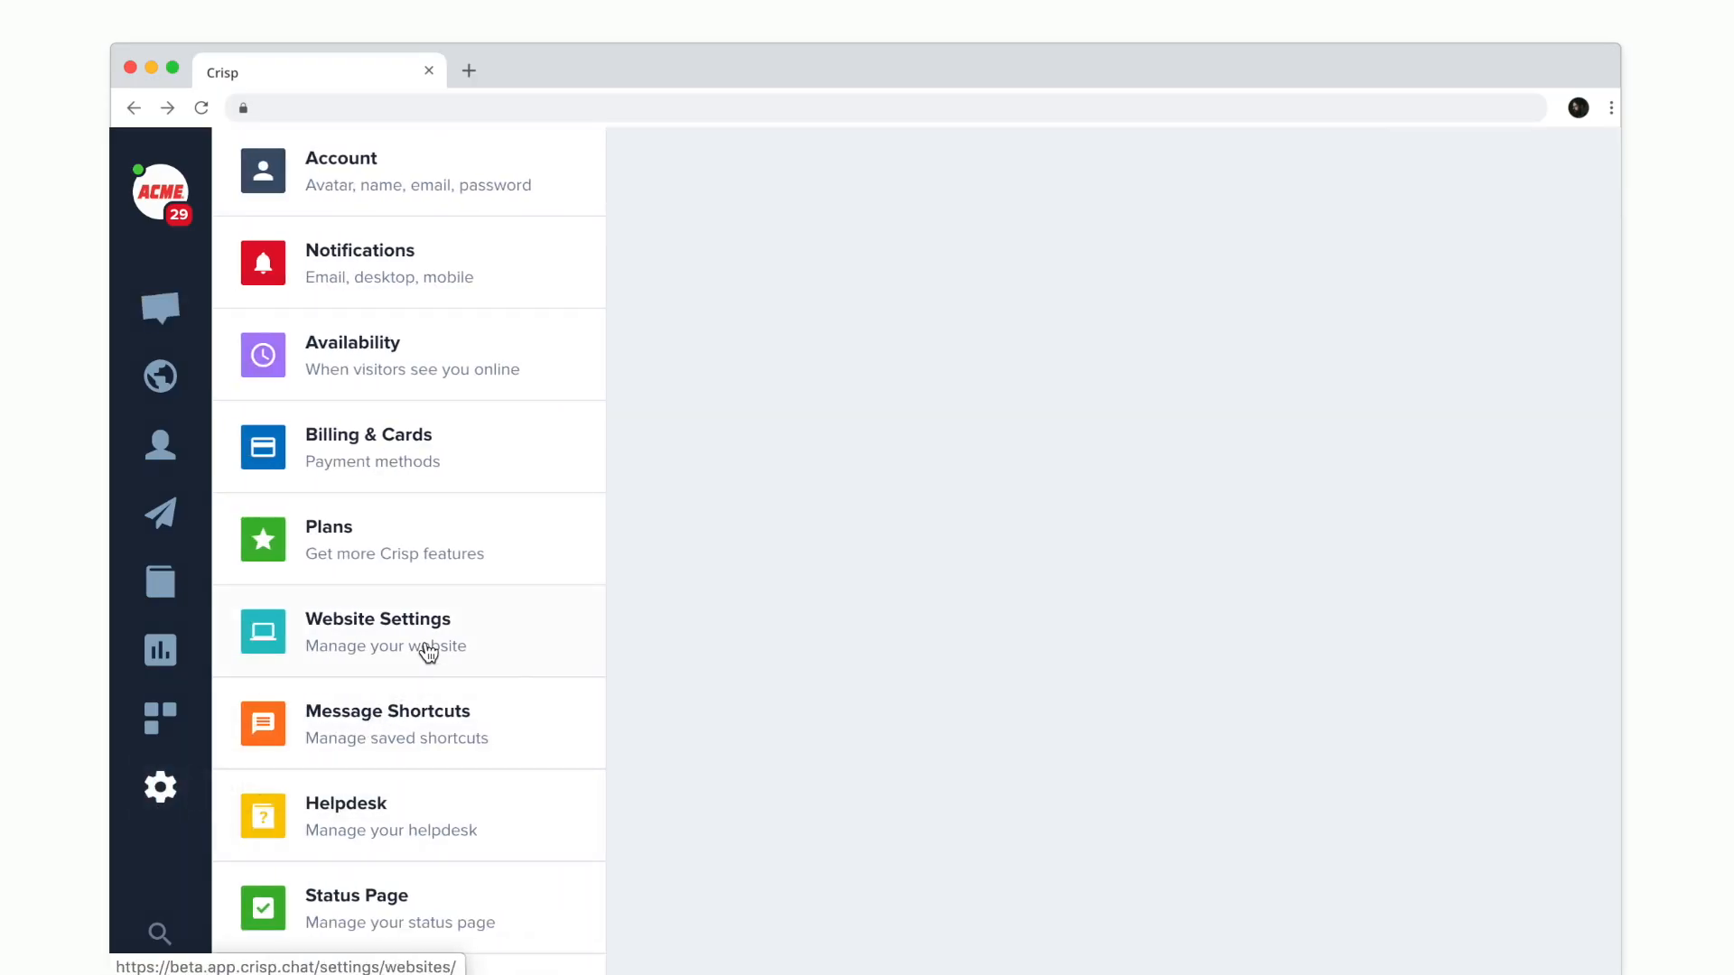
{"action": "left_click", "coordinate": [383, 631]}
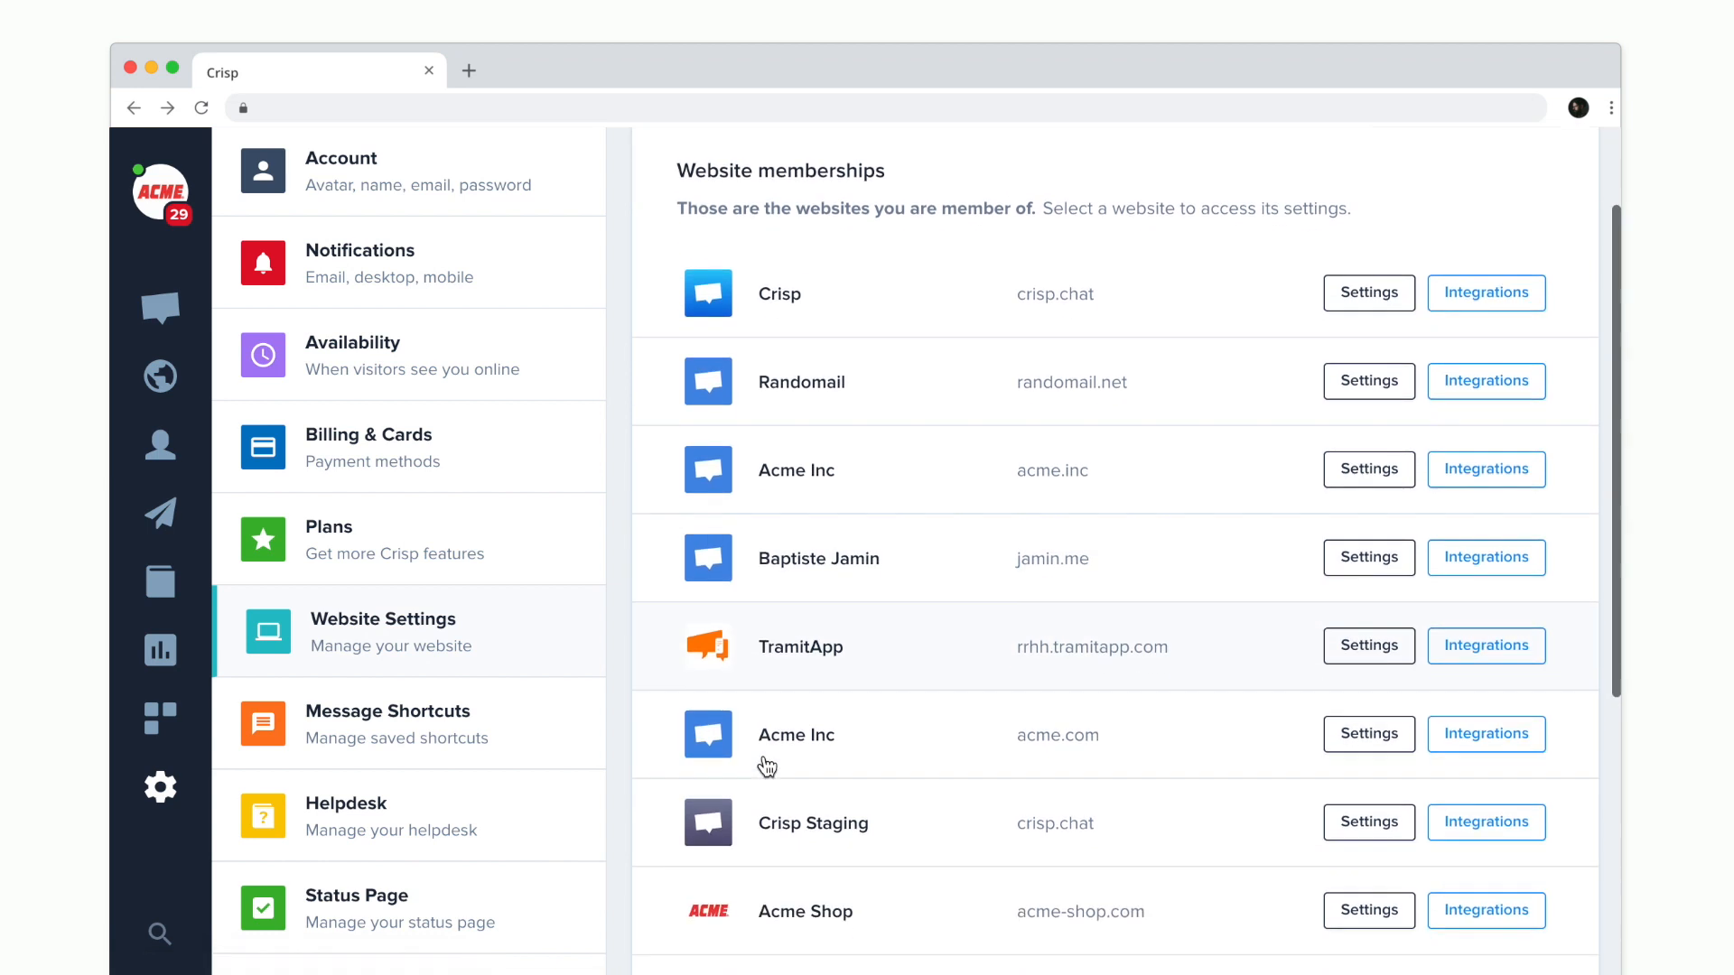
{"action": "scroll", "scroll_direction": "down", "scroll_amount": 3}
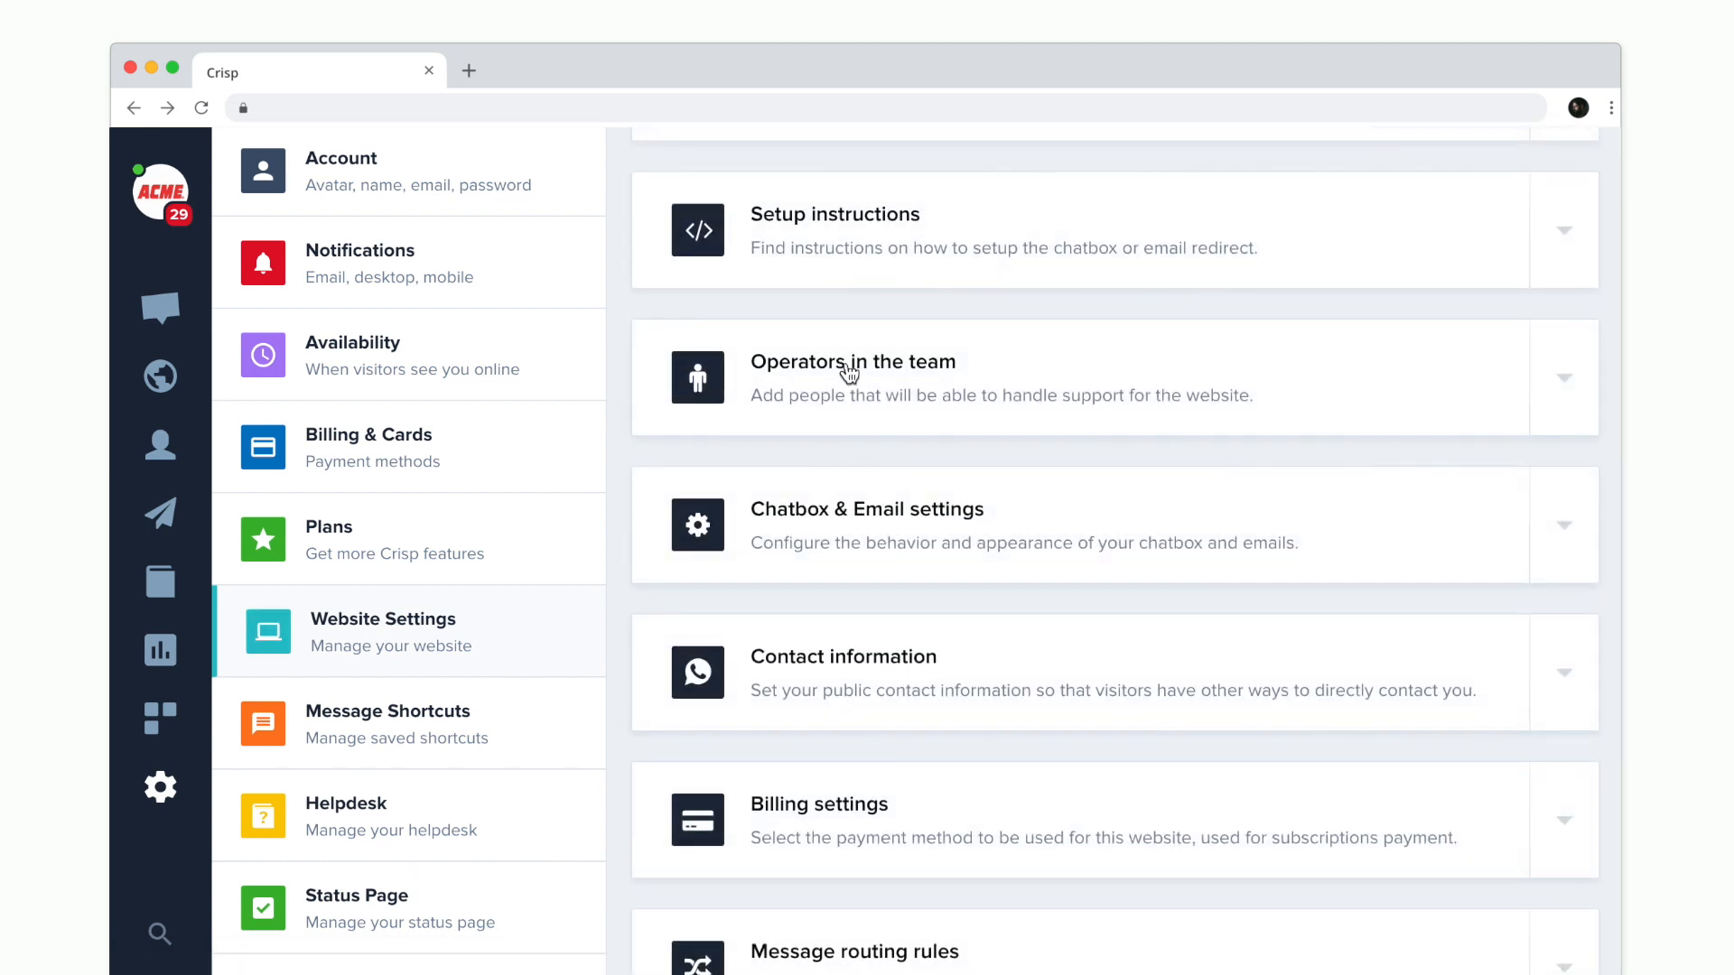
{"action": "left_click", "coordinate": [834, 231]}
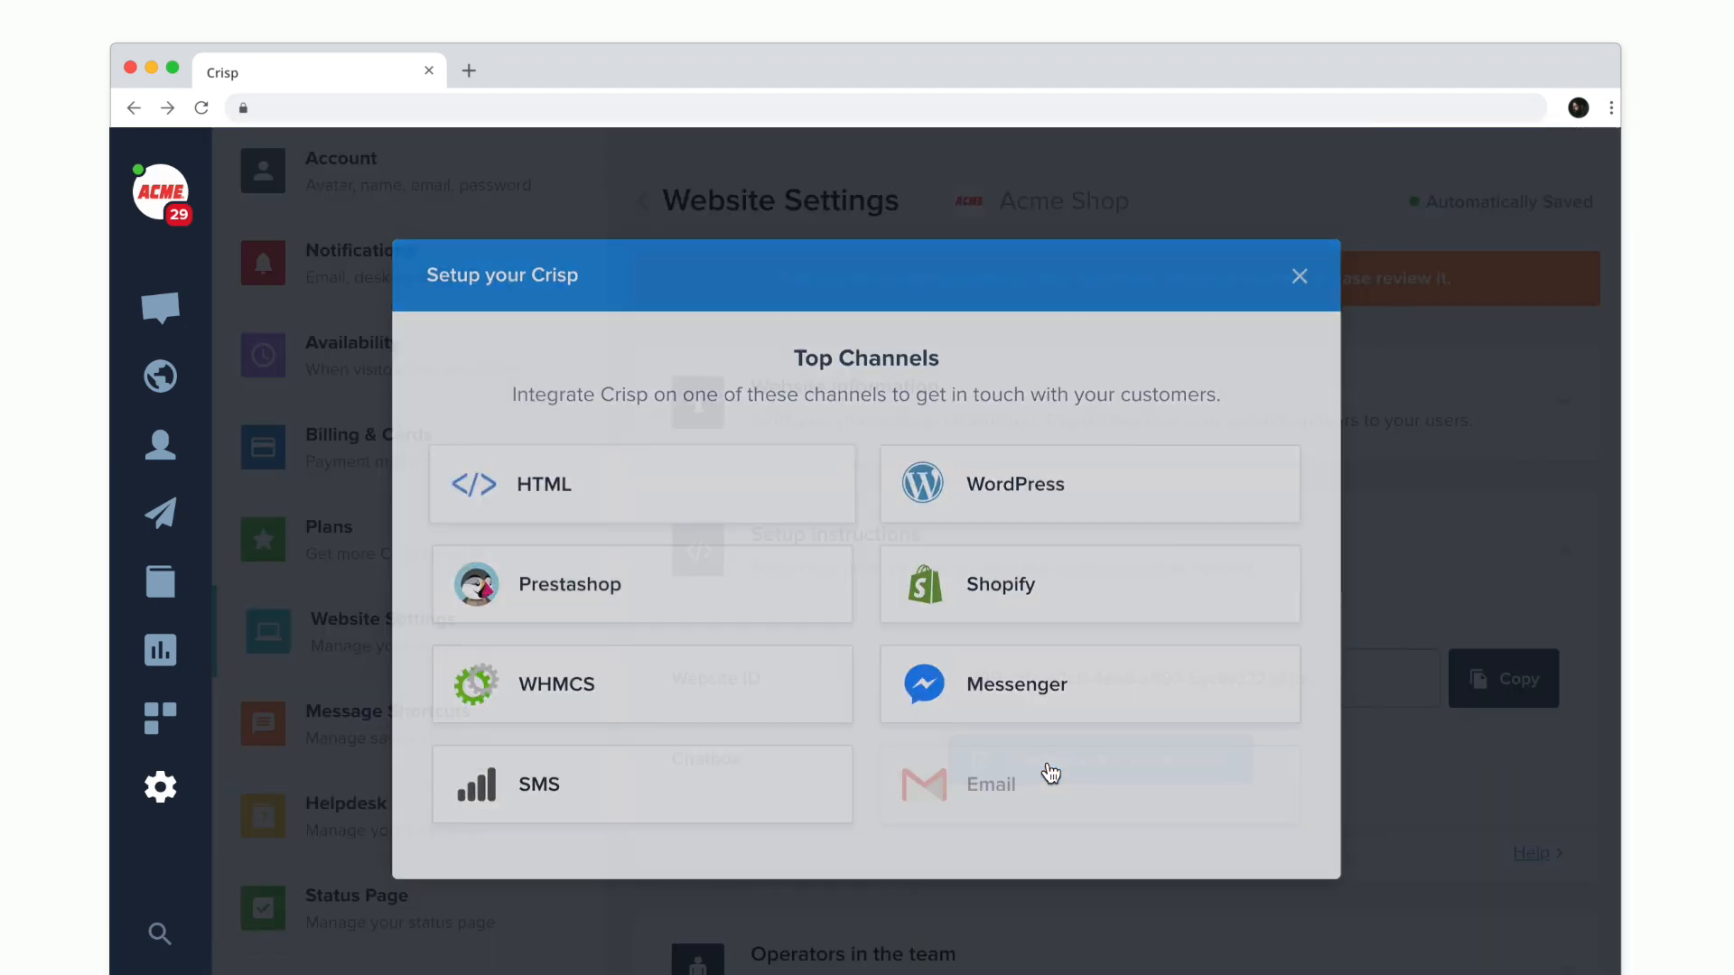
{"action": "left_click", "coordinate": [990, 785]}
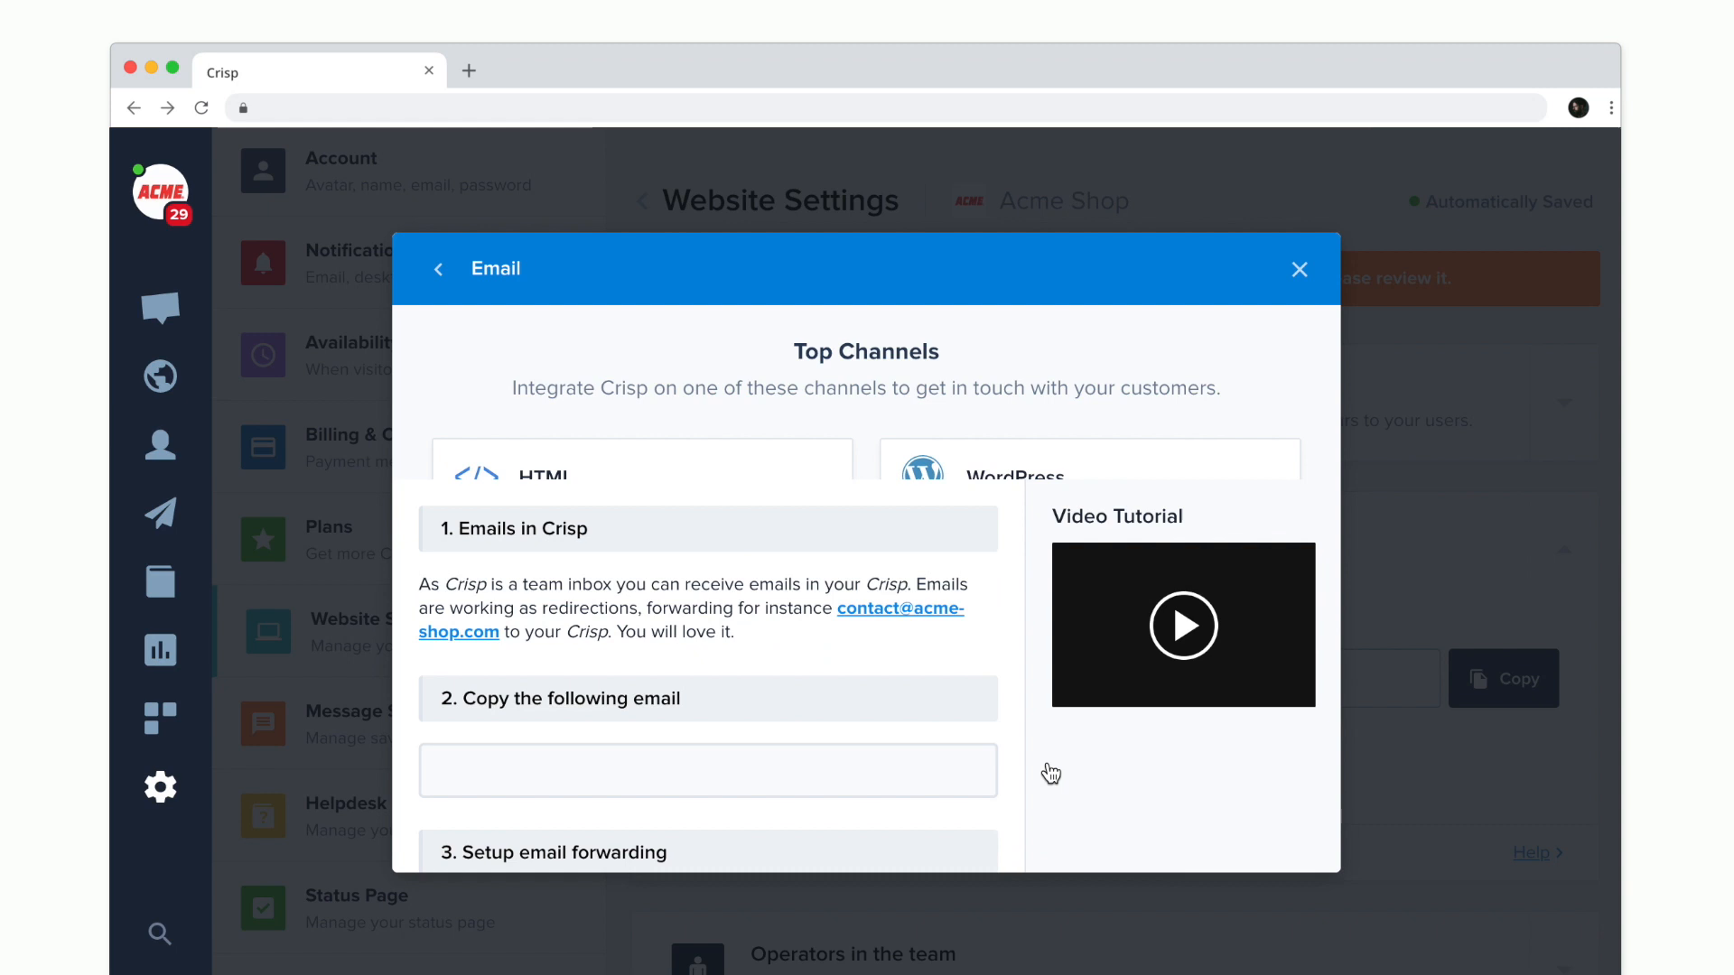
{"action": "scroll", "scroll_direction": "down", "scroll_amount": 3}
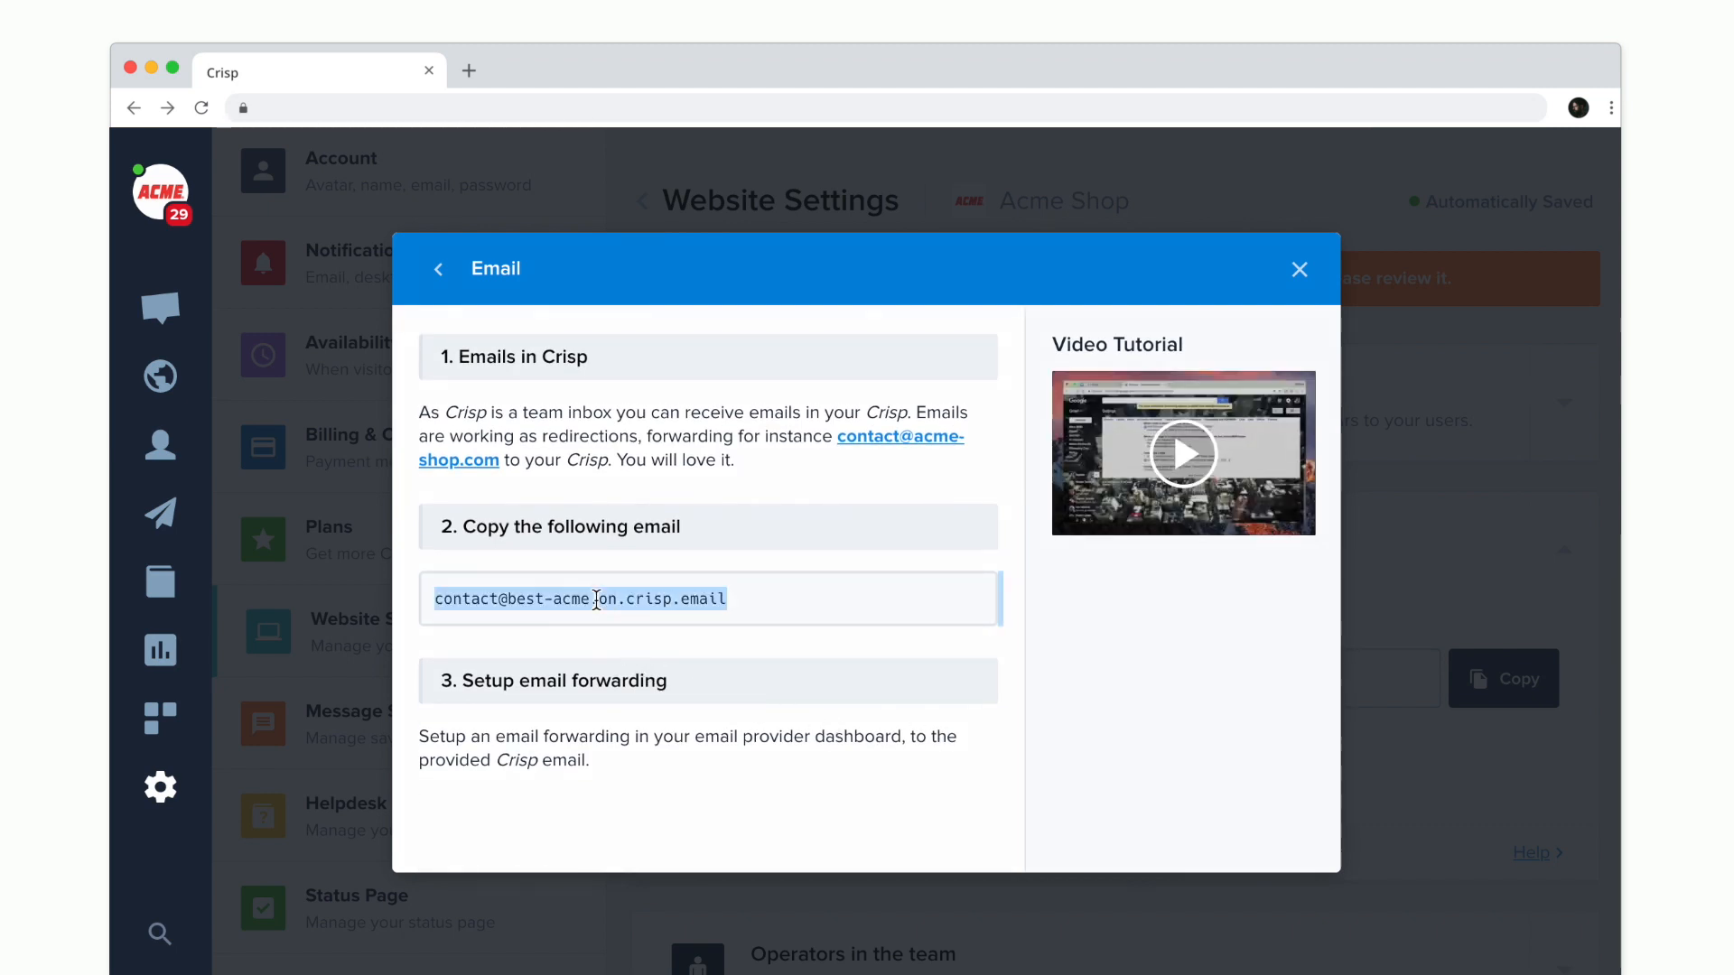
{"action": "right_click", "coordinate": [580, 598]}
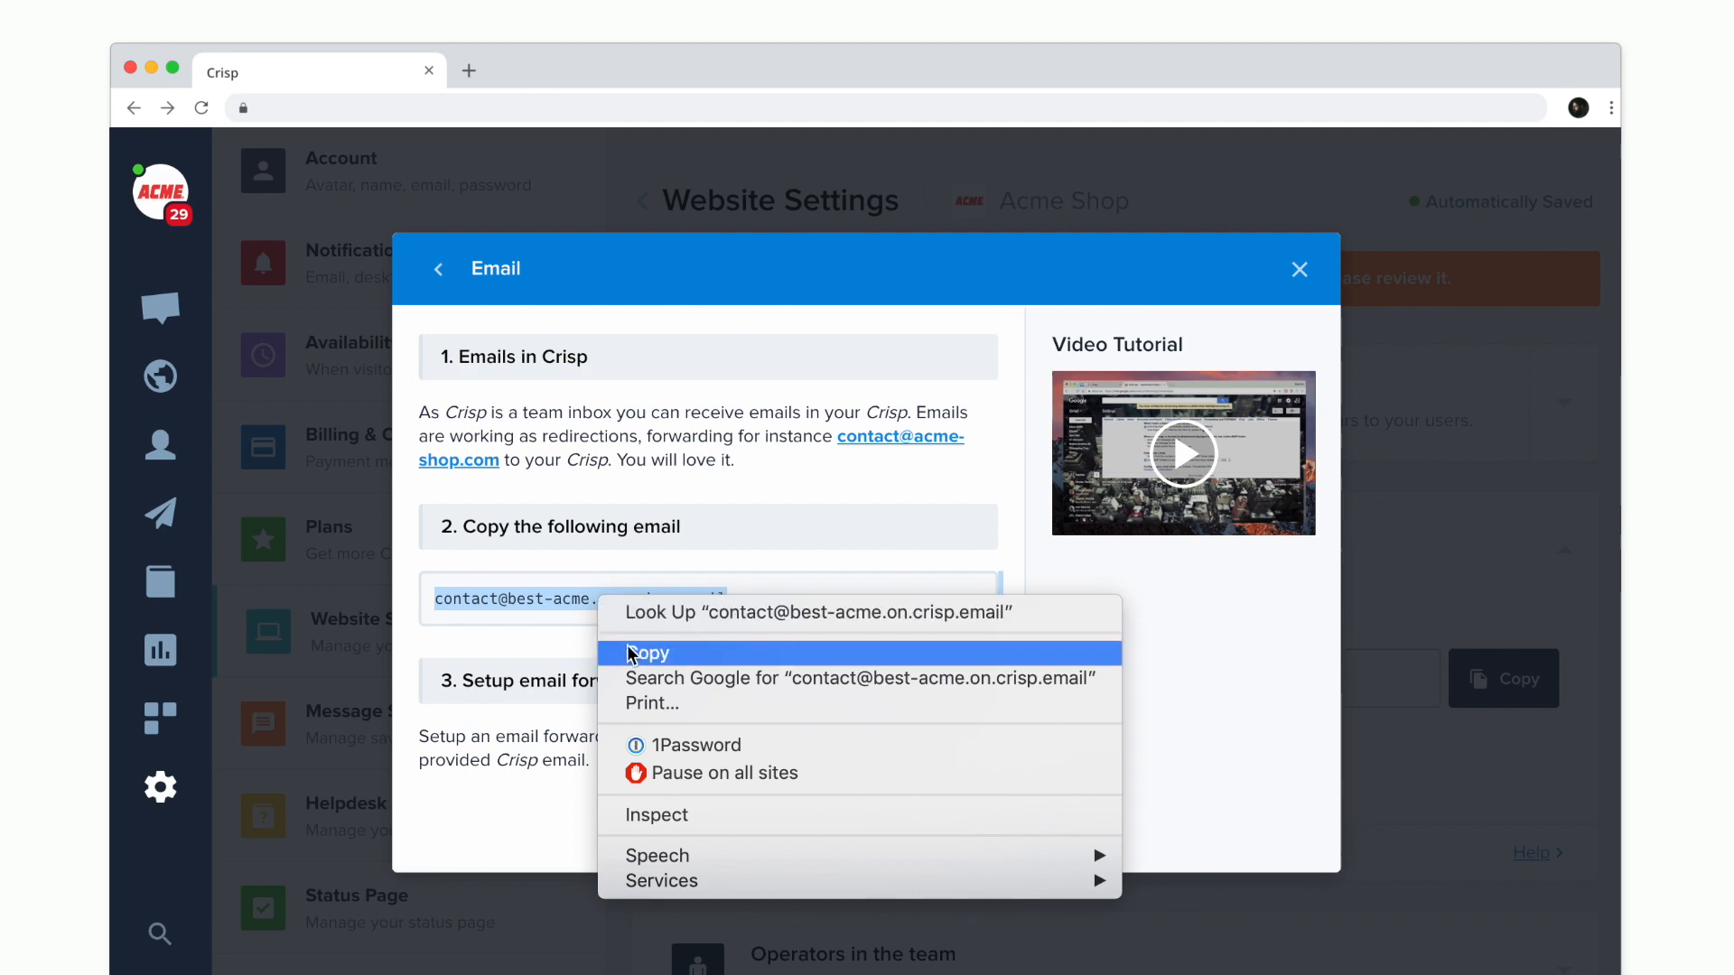
{"action": "left_click", "coordinate": [650, 652]}
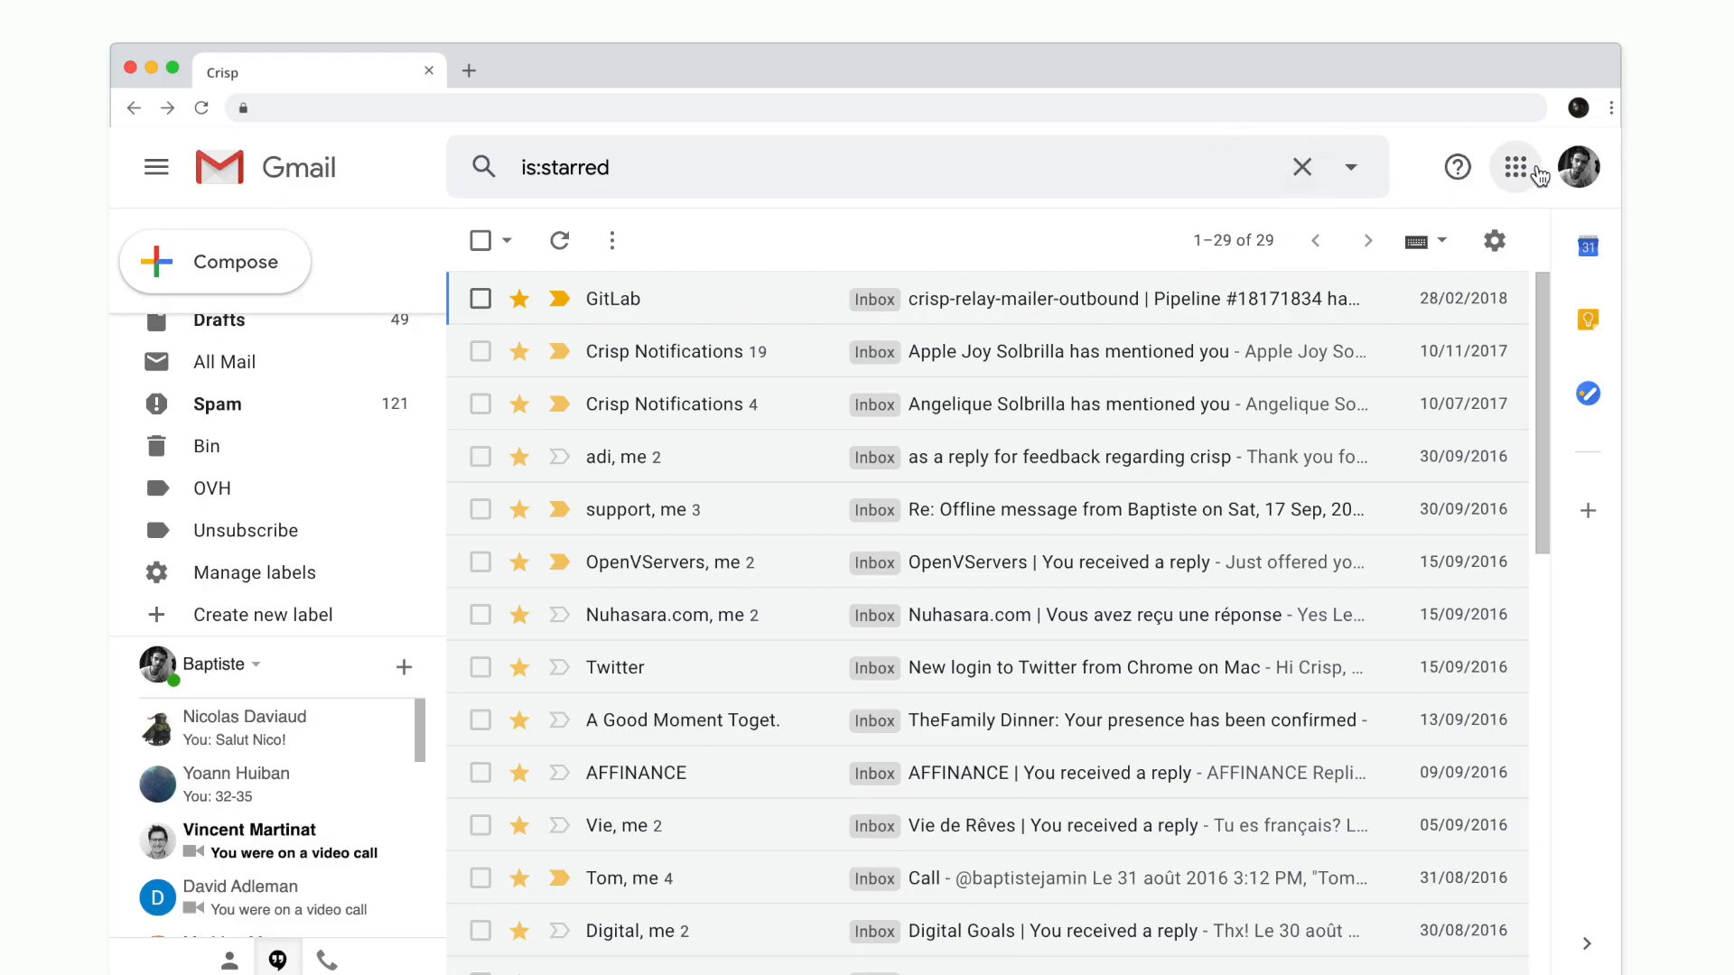
Open Gmail's Forwarding and POP/IMAP settings and start 'Add a forwarding address'.
{"action": "left_click", "coordinate": [1493, 240]}
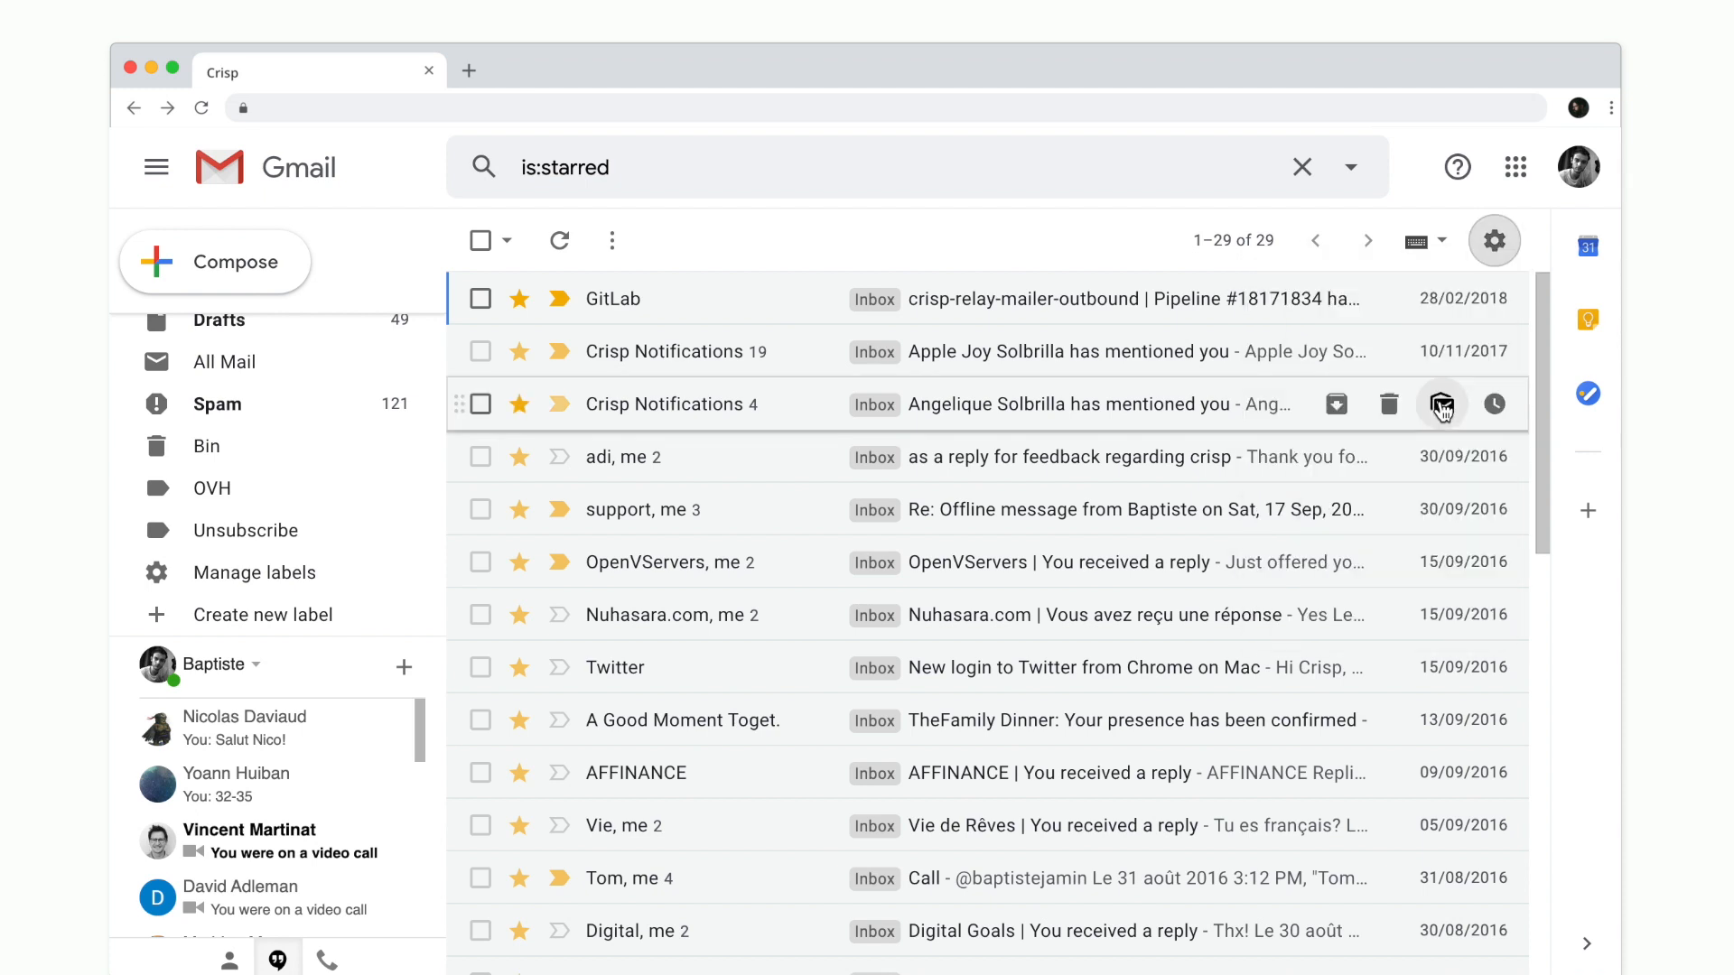
{"action": "left_click", "coordinate": [1441, 404]}
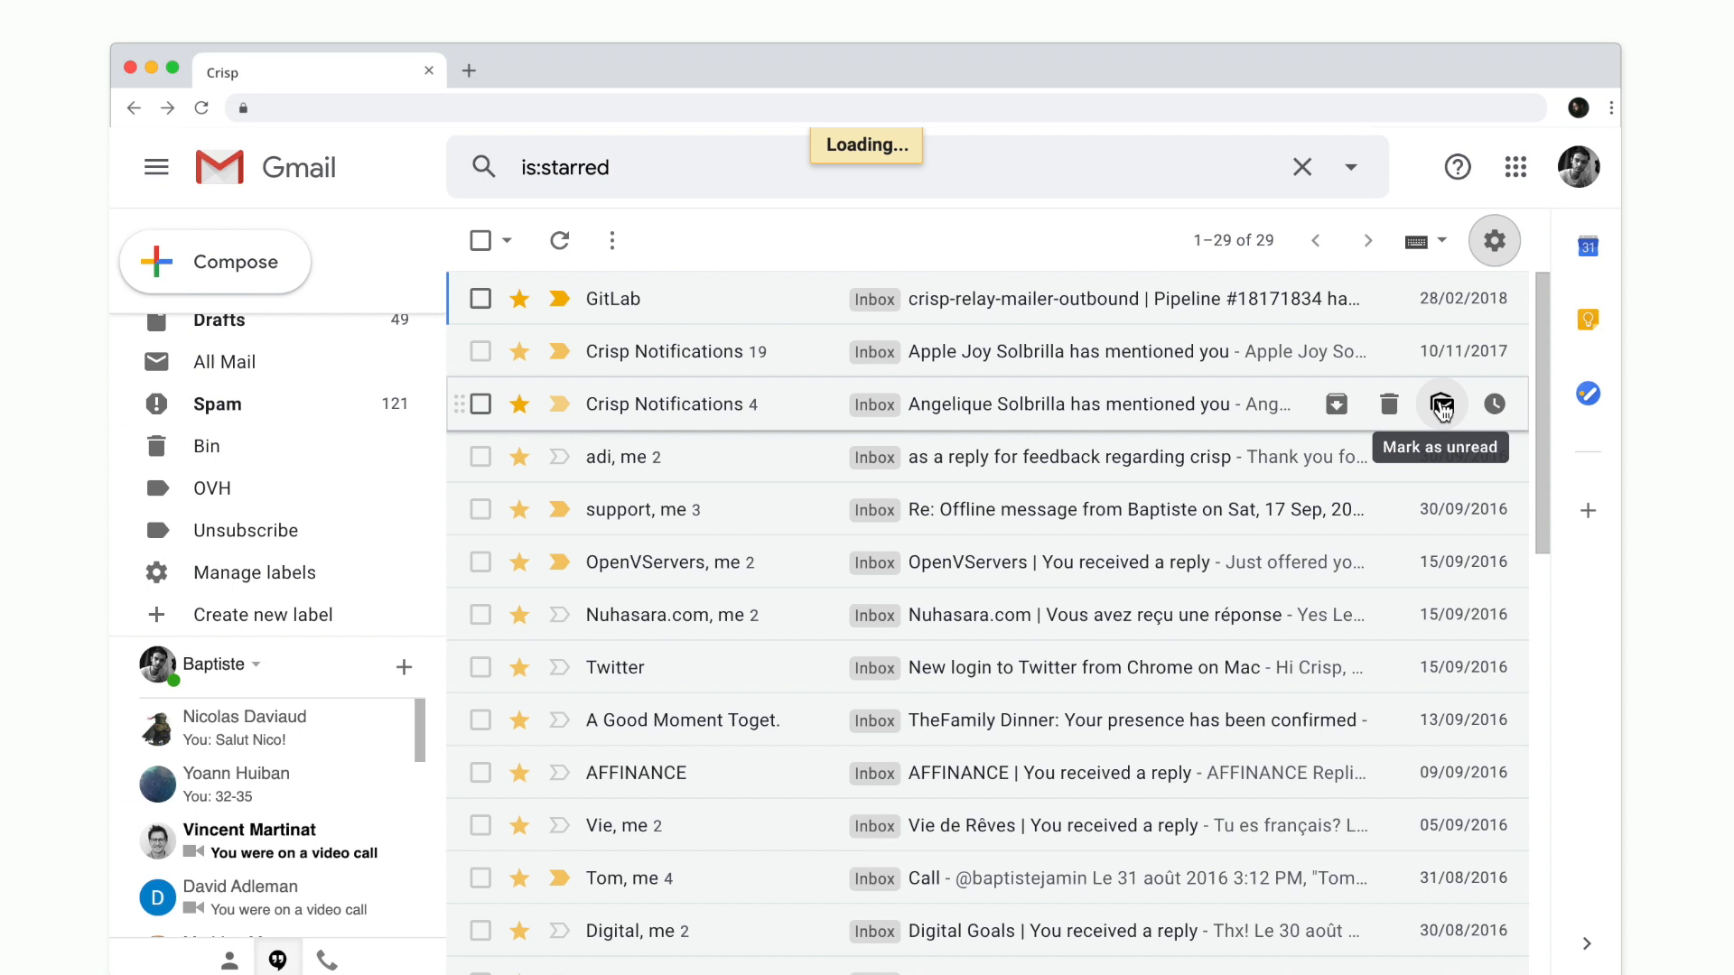
{"action": "left_click", "coordinate": [1493, 240]}
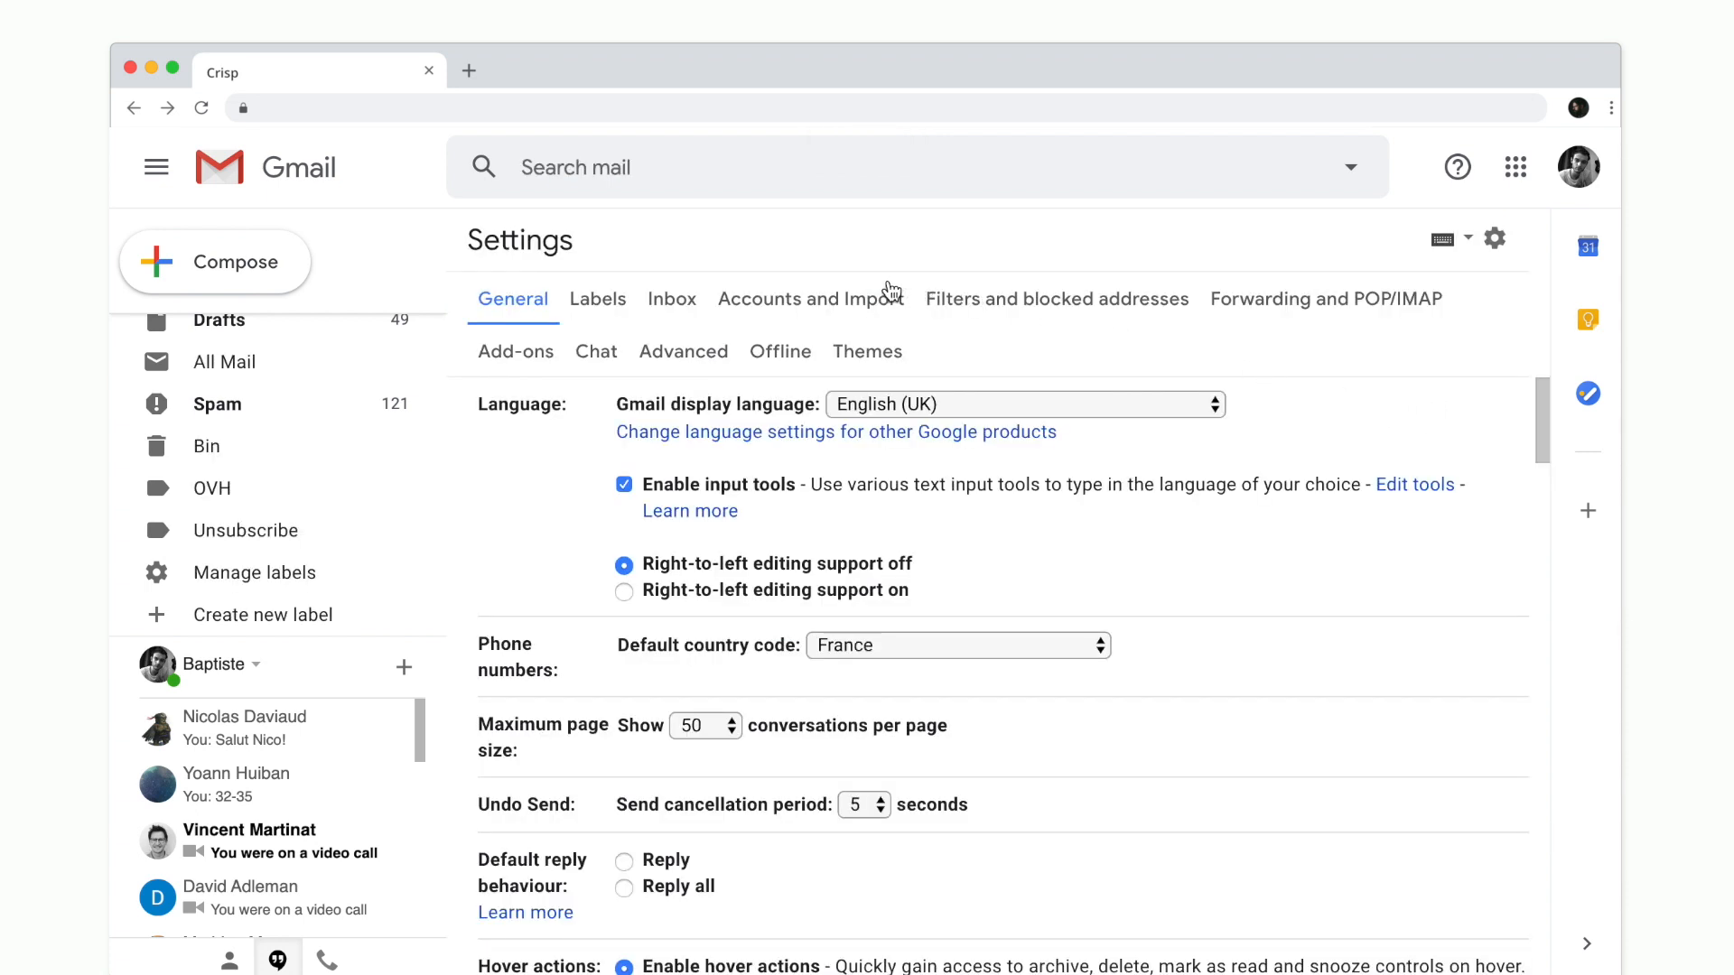
{"action": "left_click", "coordinate": [1325, 299]}
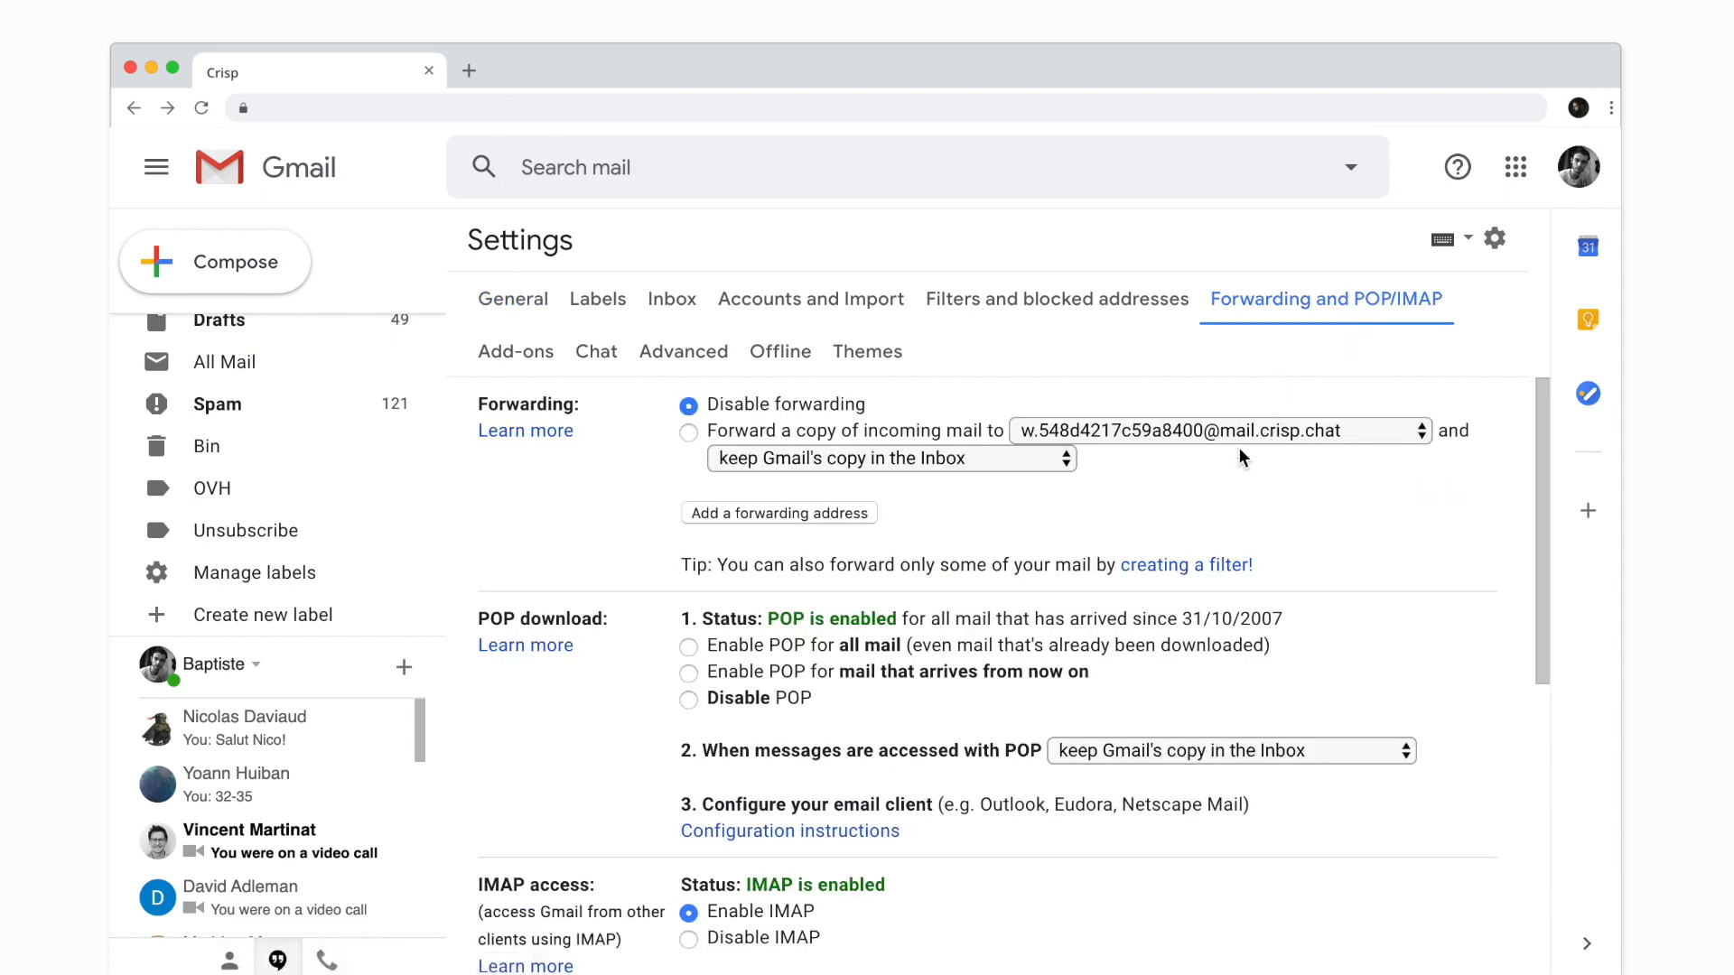
{"action": "left_click", "coordinate": [779, 513]}
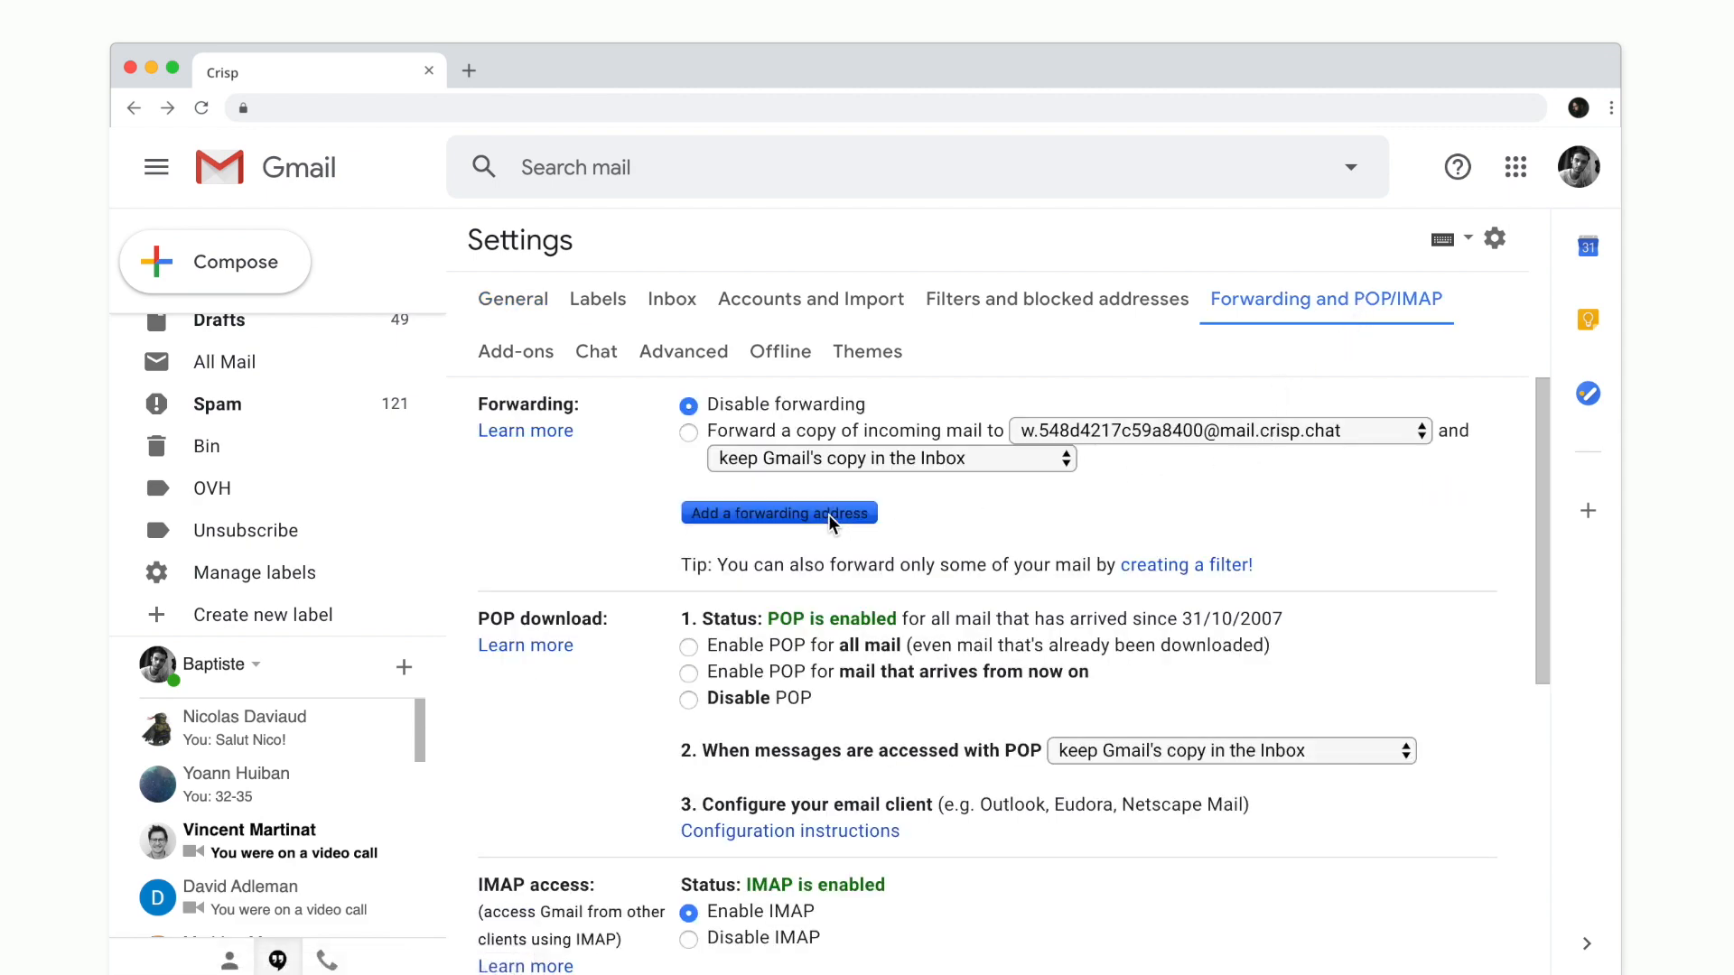
{"action": "left_click", "coordinate": [779, 512]}
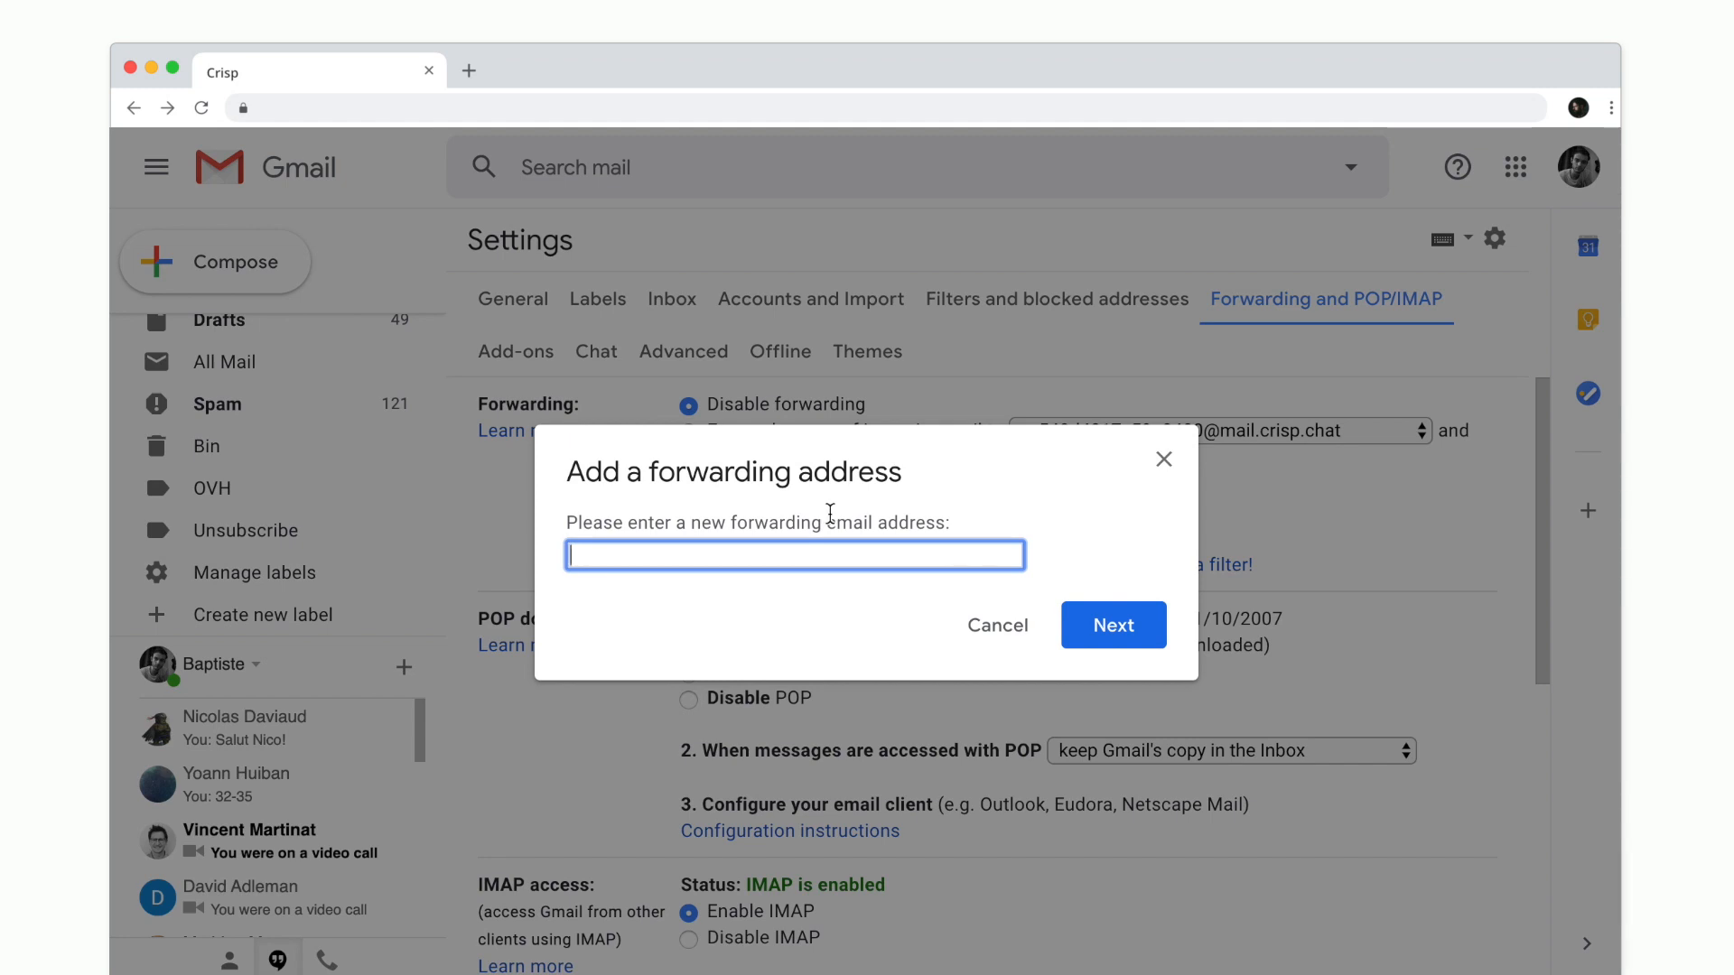
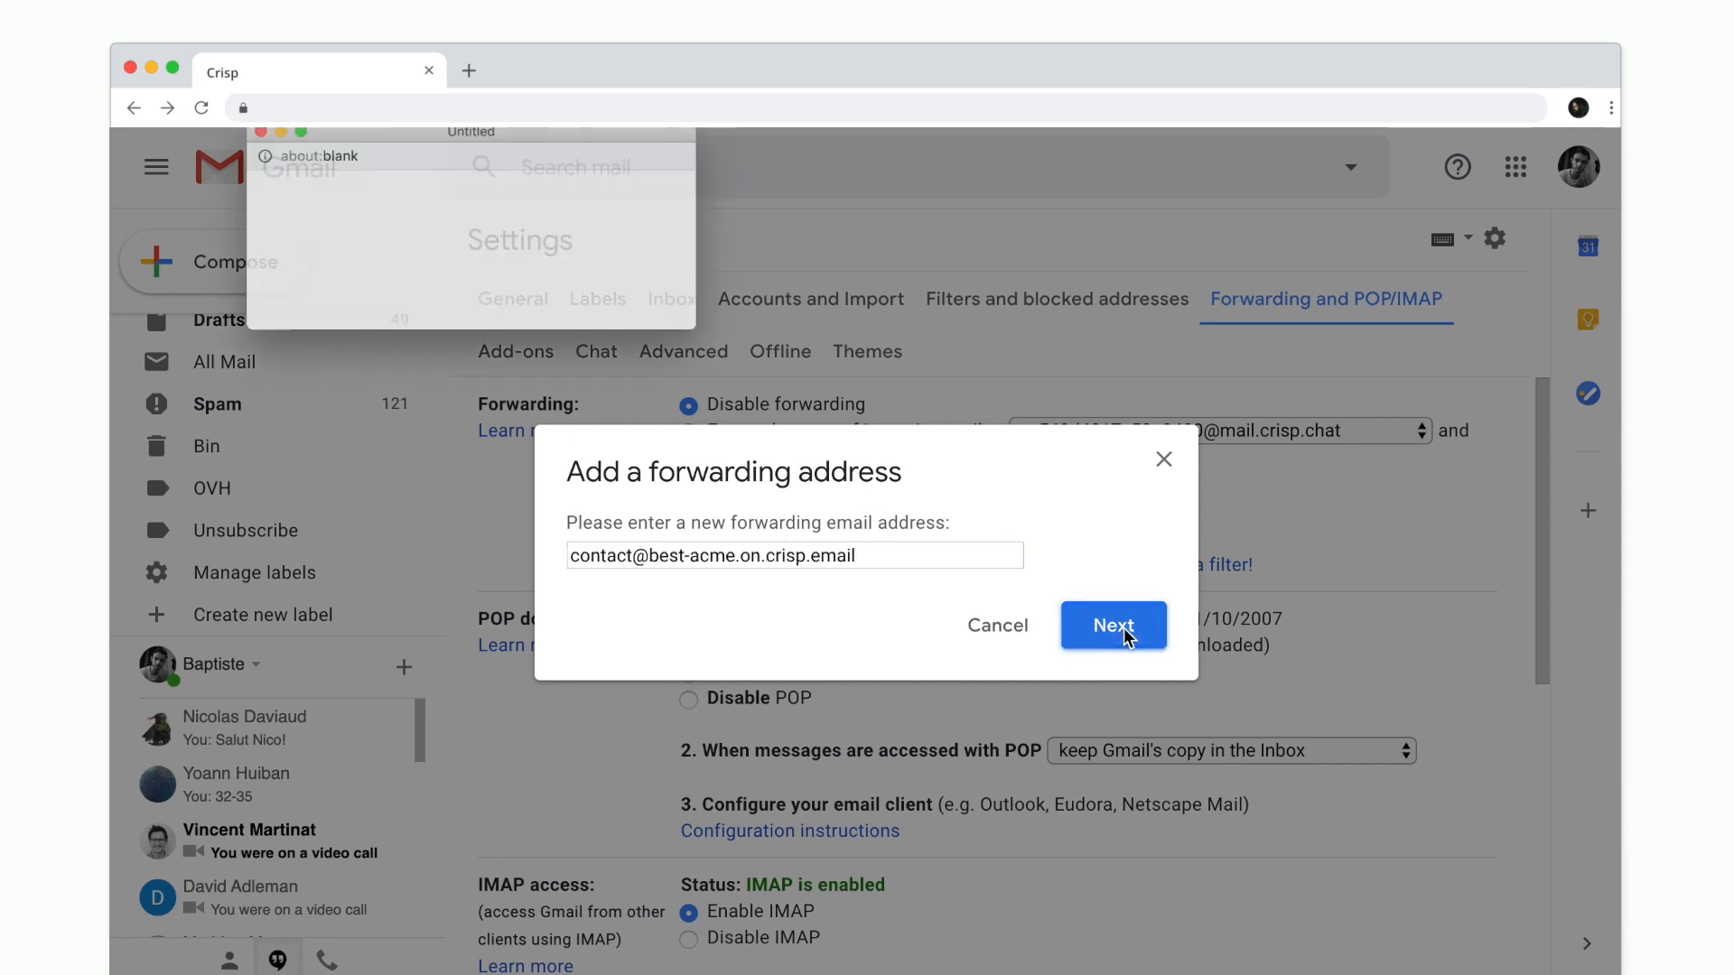
{"action": "left_click", "coordinate": [1112, 625]}
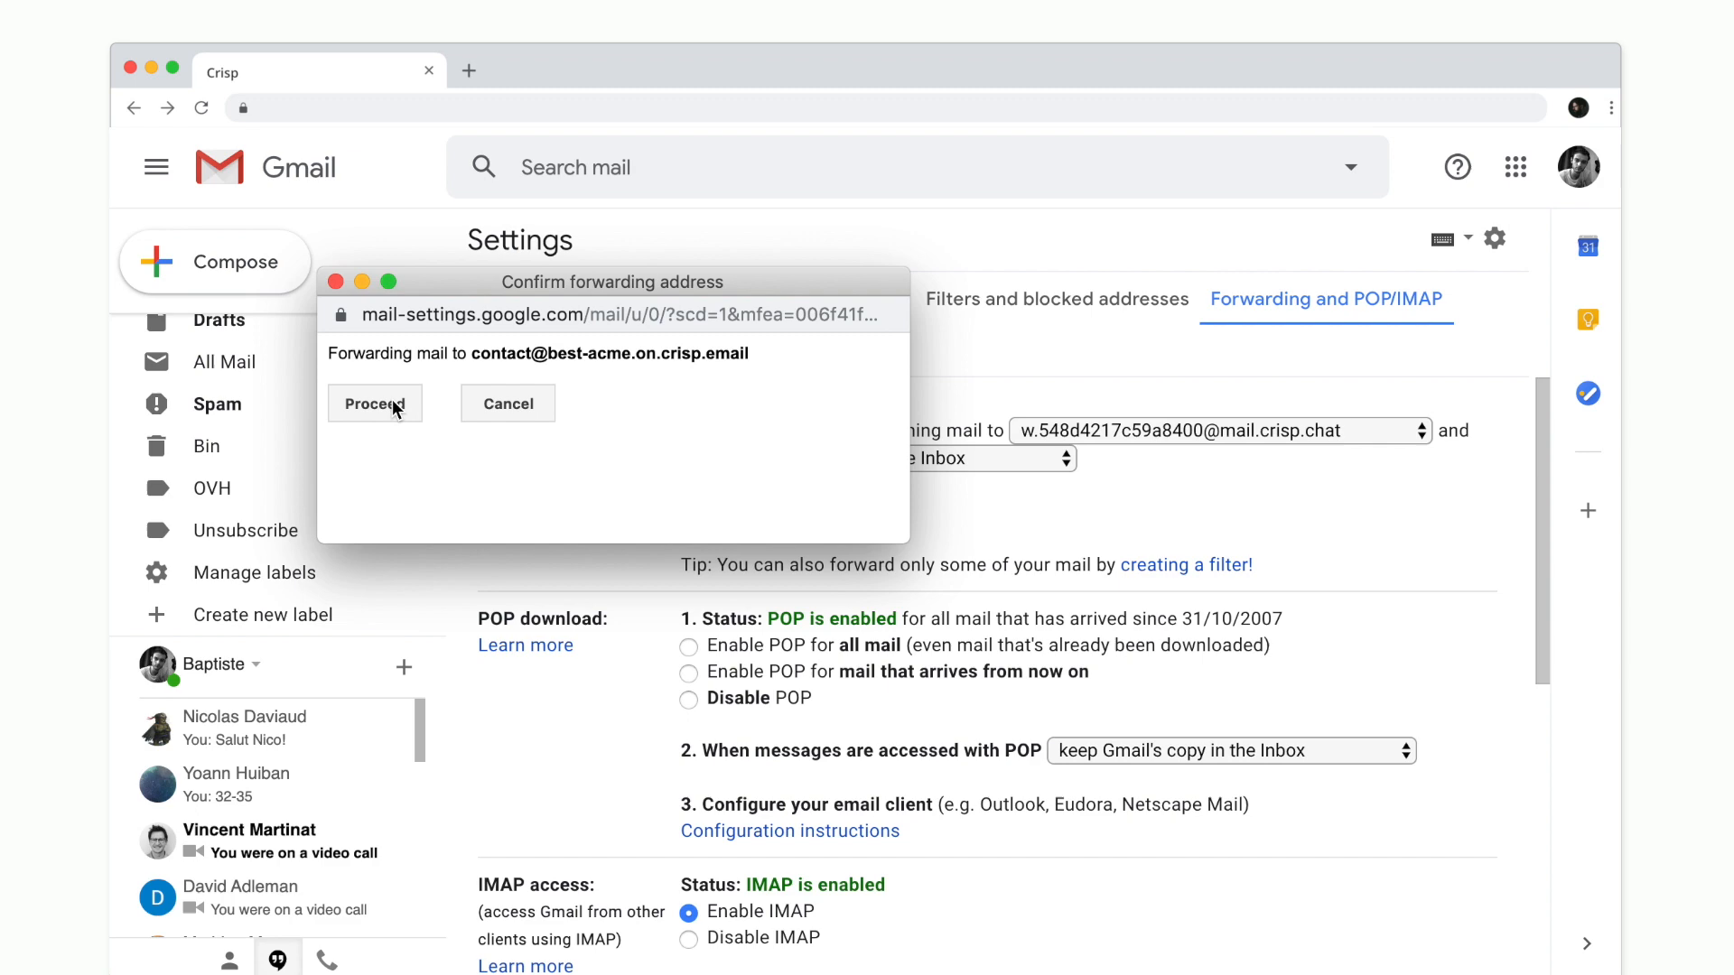
{"action": "left_click", "coordinate": [375, 403]}
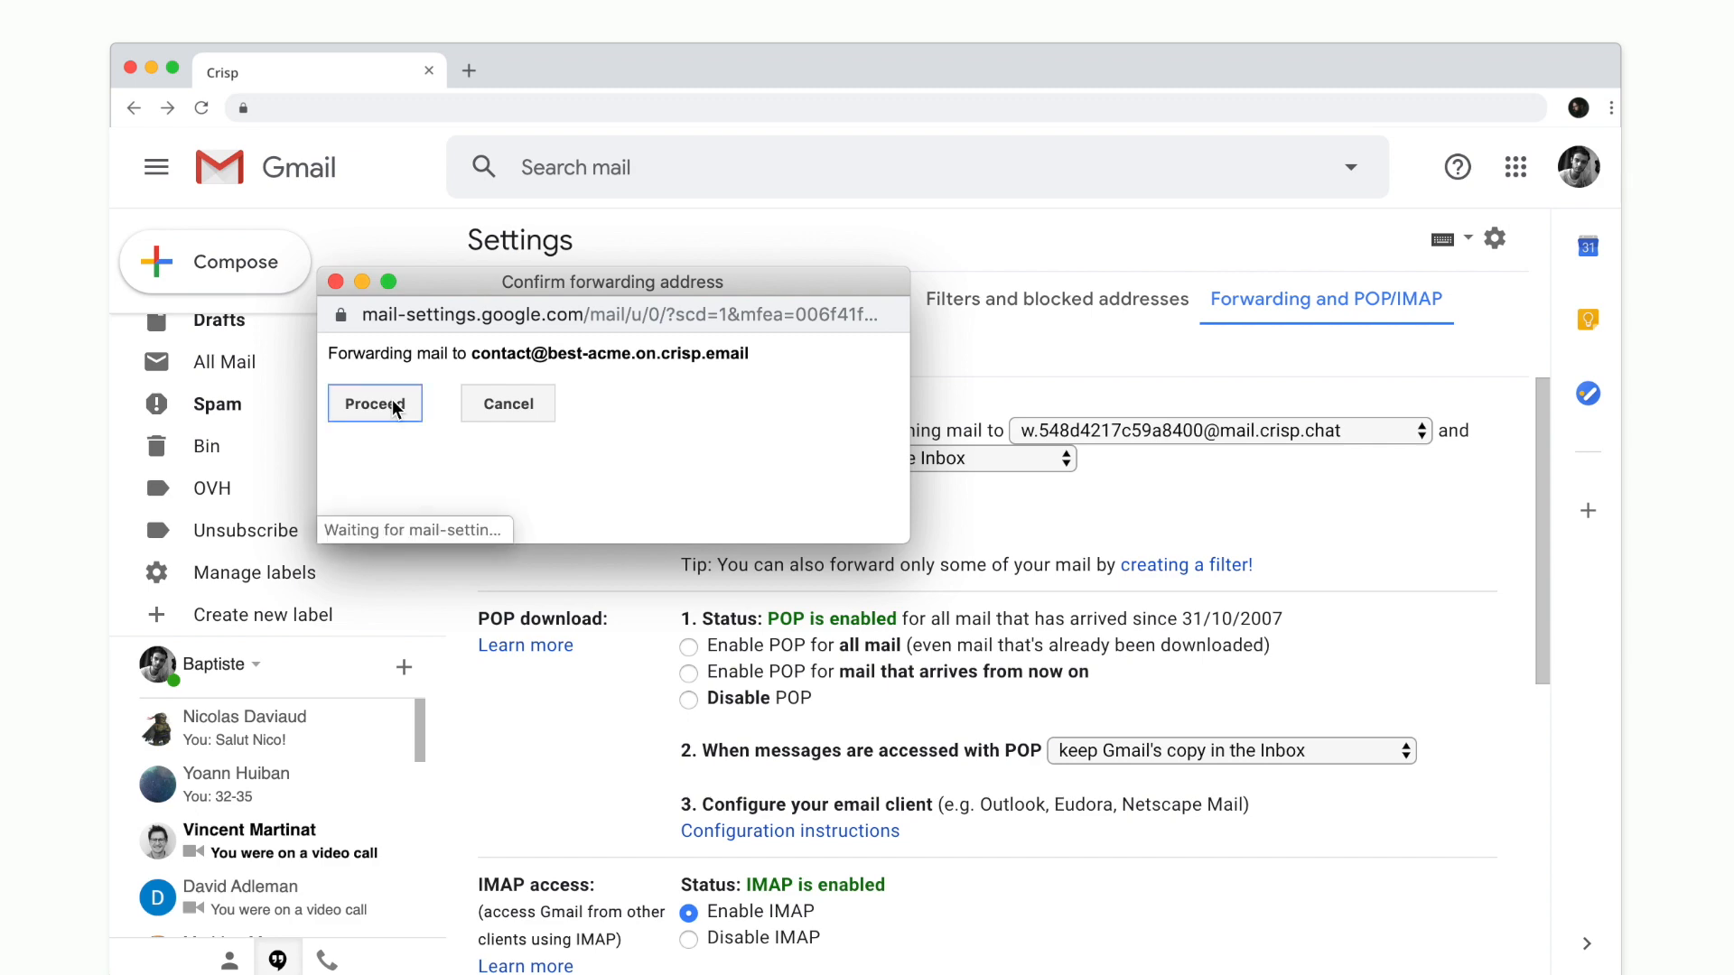
{"action": "left_click", "coordinate": [374, 403]}
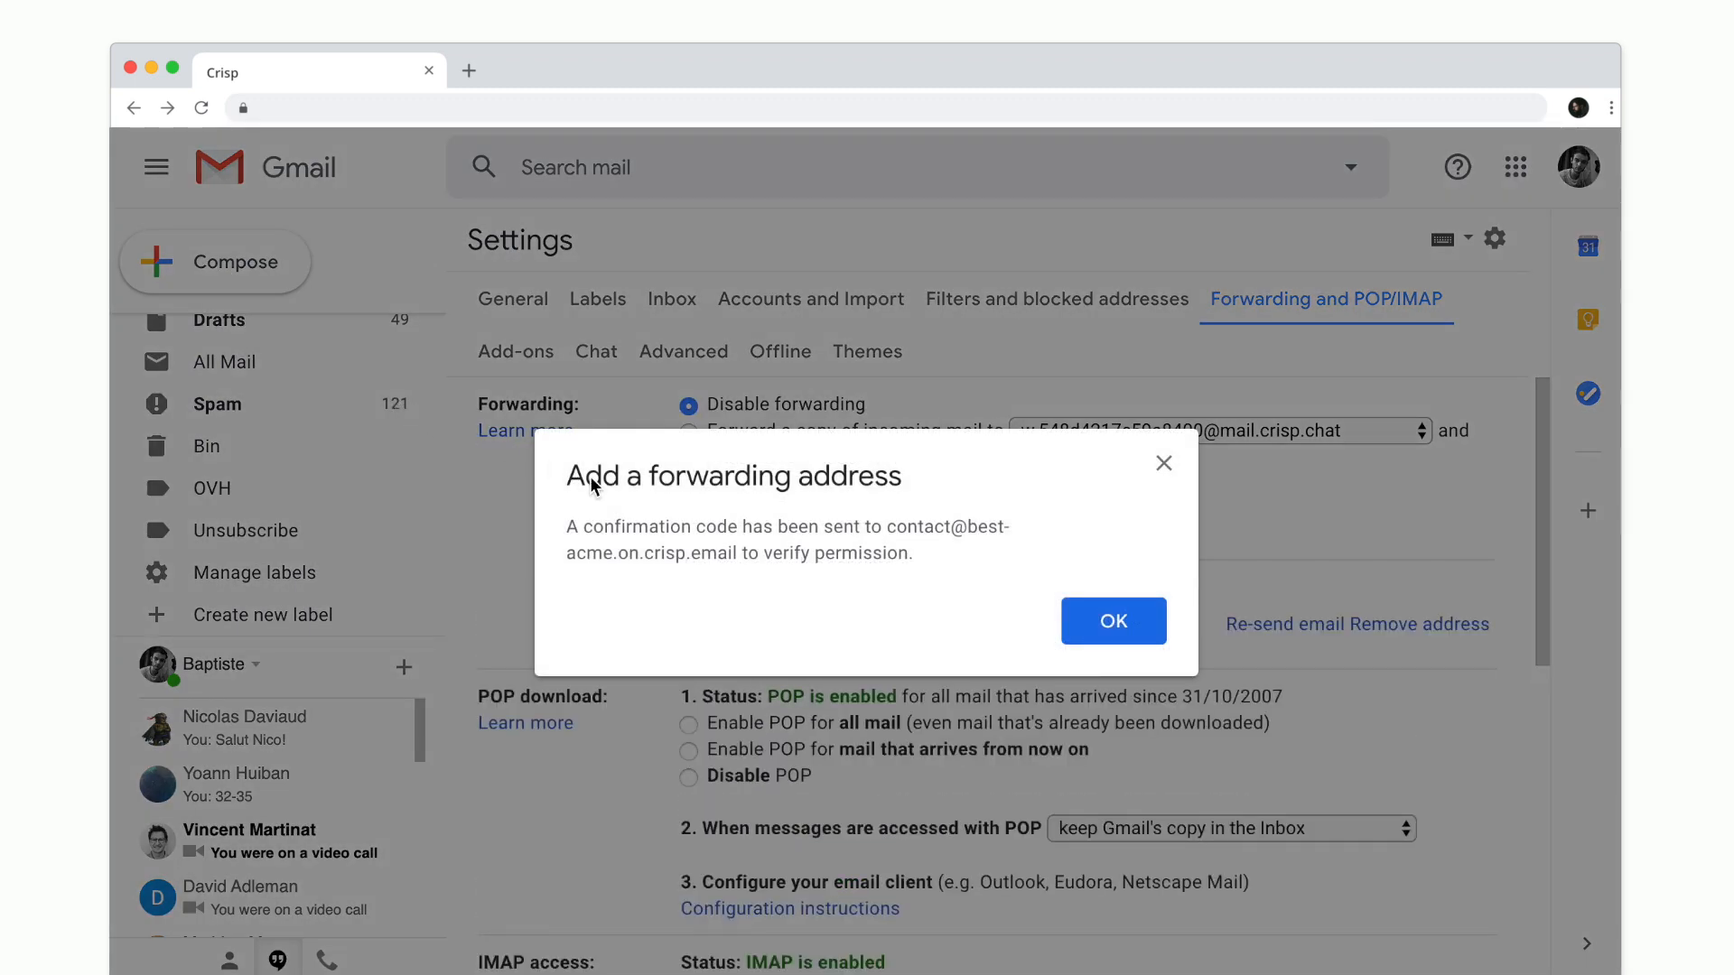
{"action": "mouse_move", "coordinate": [1112, 620]}
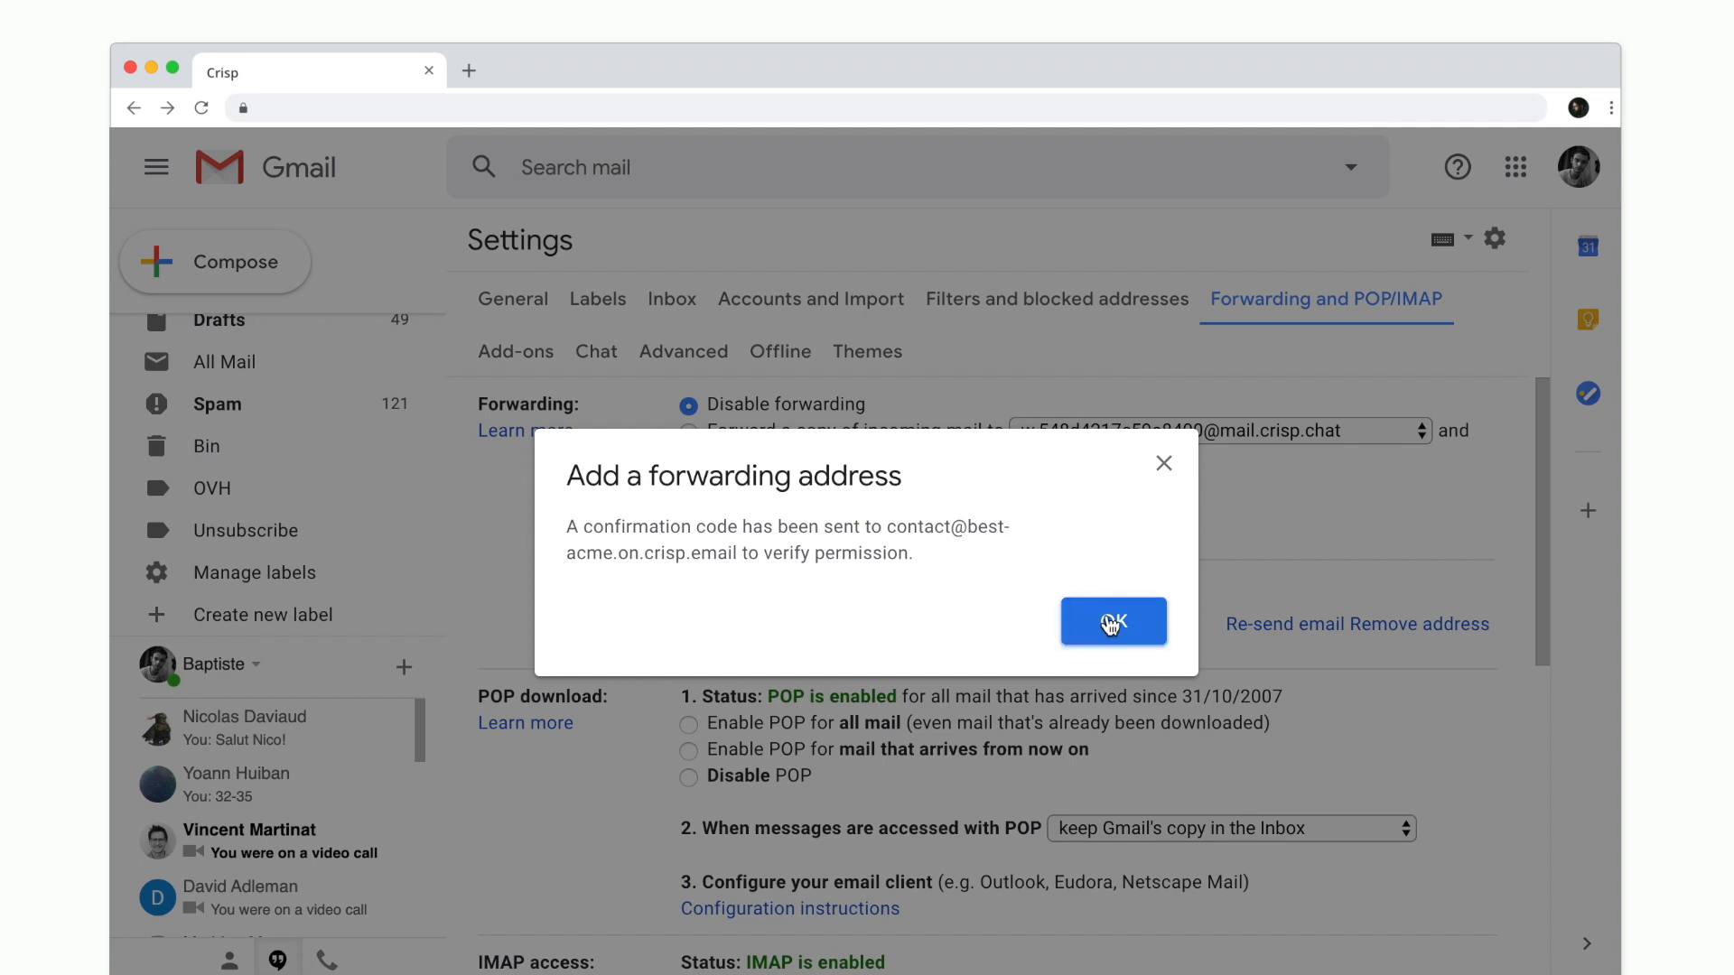
{"action": "left_click", "coordinate": [1112, 621]}
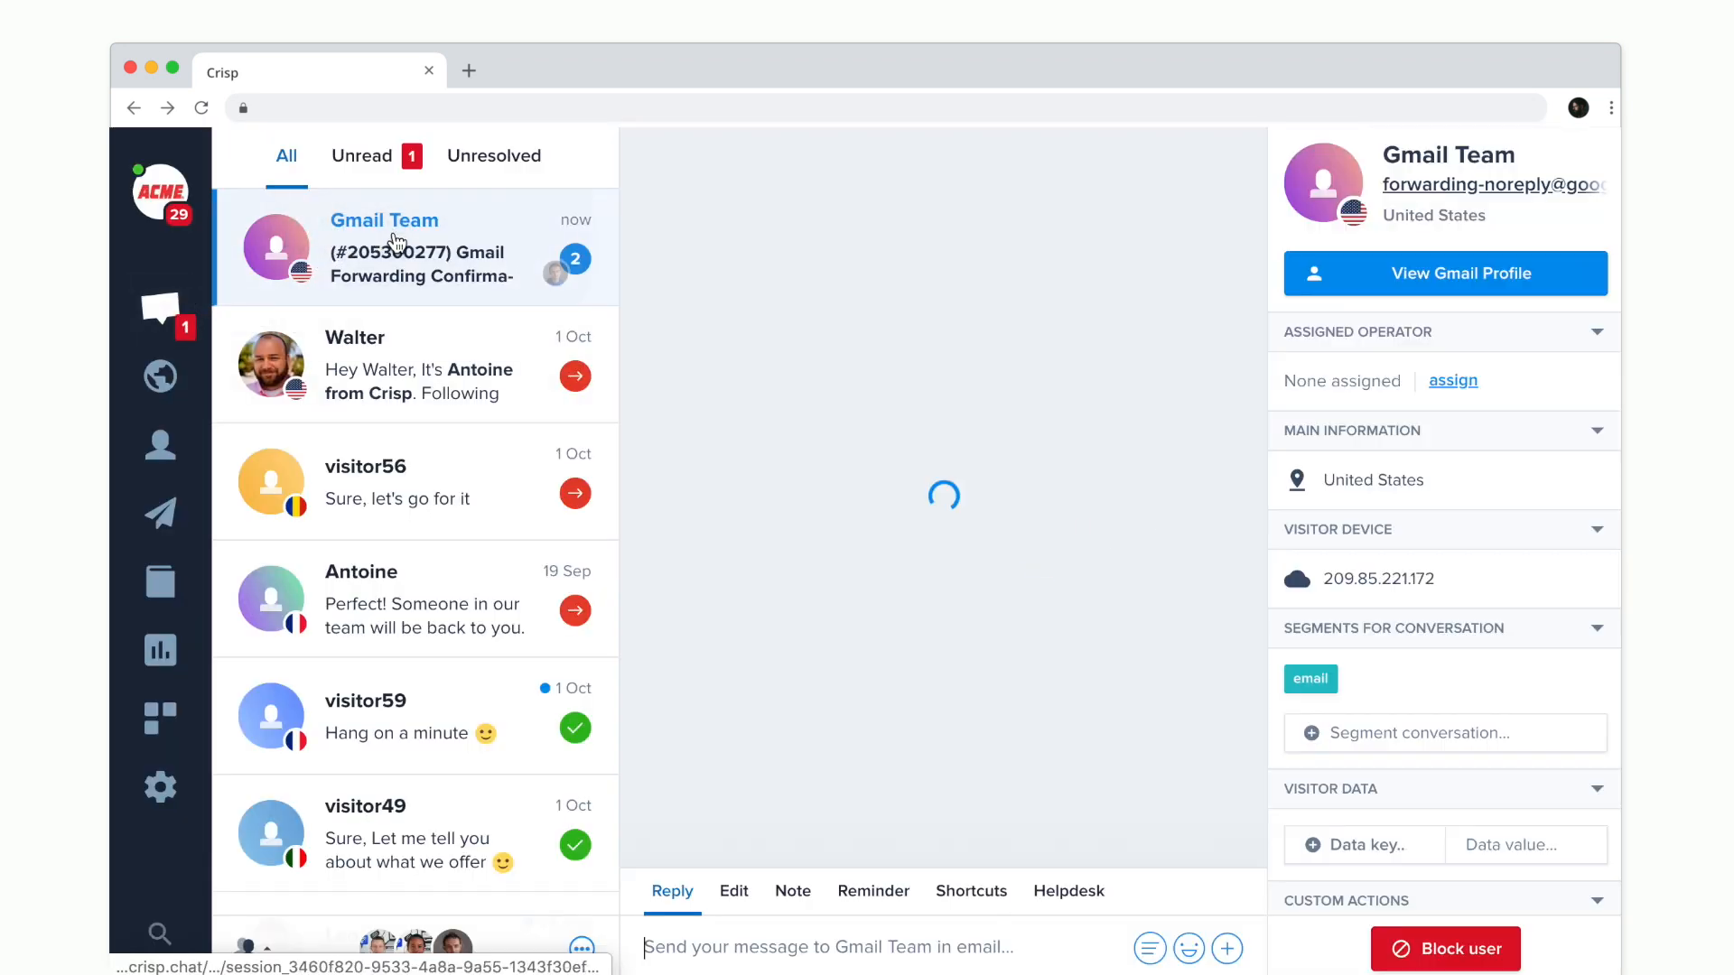
Open the Gmail Team conversation in Crisp and scroll to the confirmation code.
{"action": "left_click", "coordinate": [414, 248]}
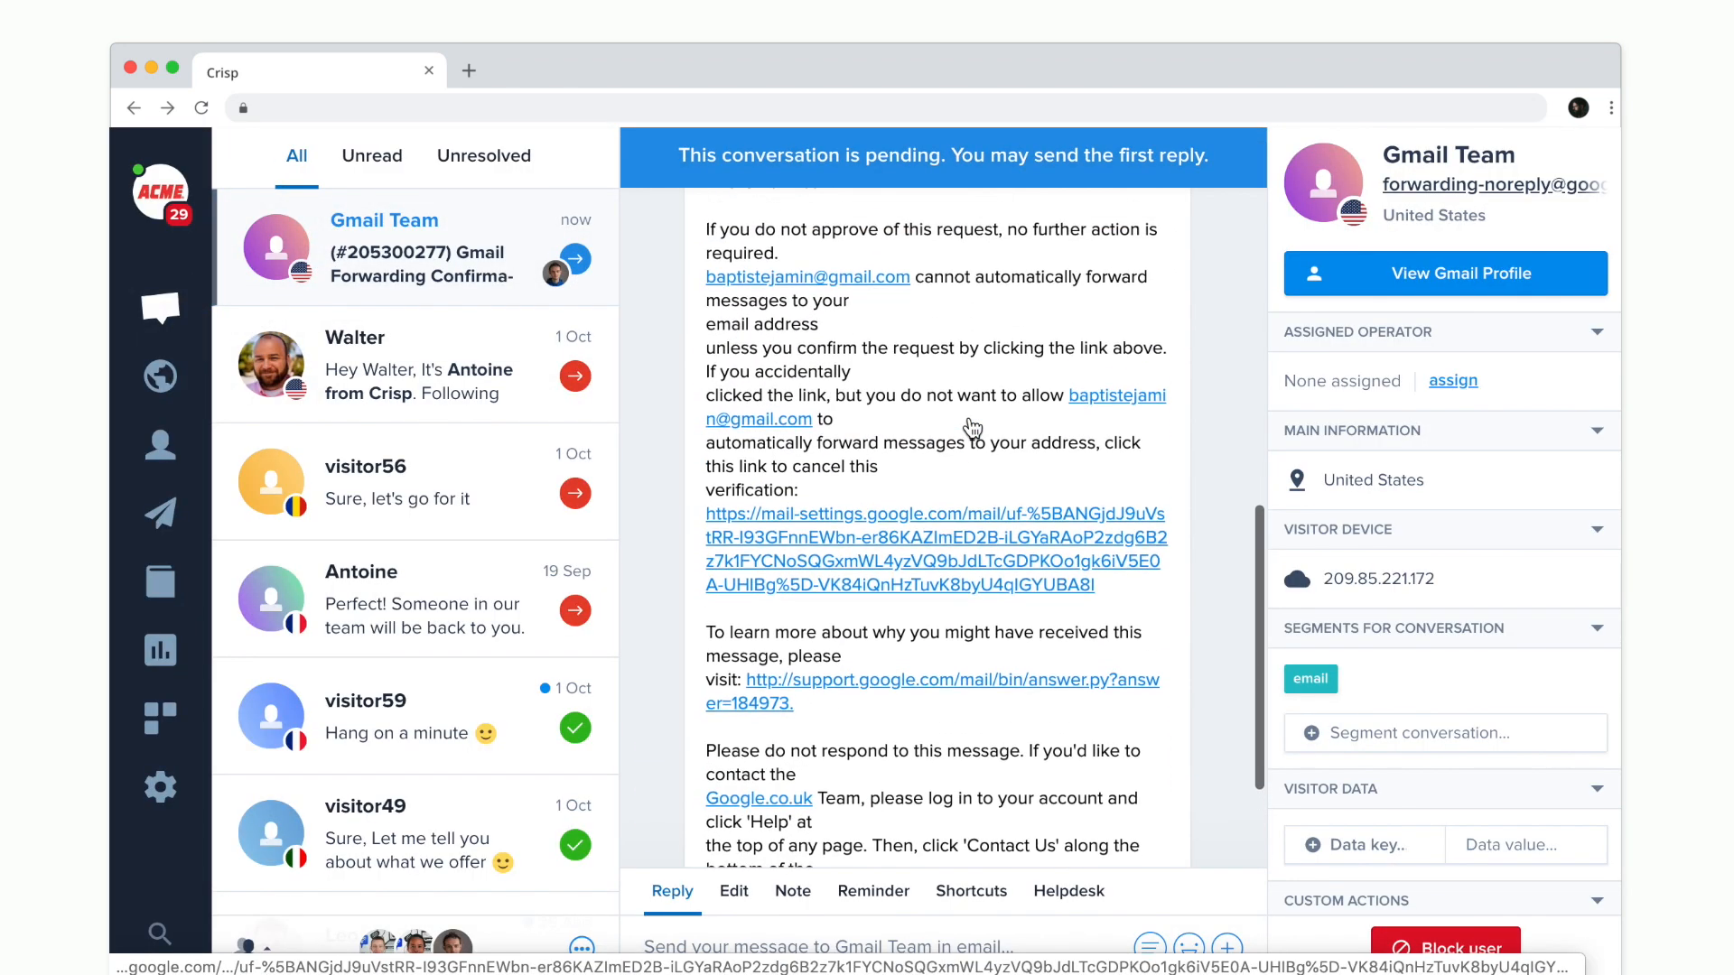
{"action": "scroll", "scroll_direction": "down", "scroll_amount": 3}
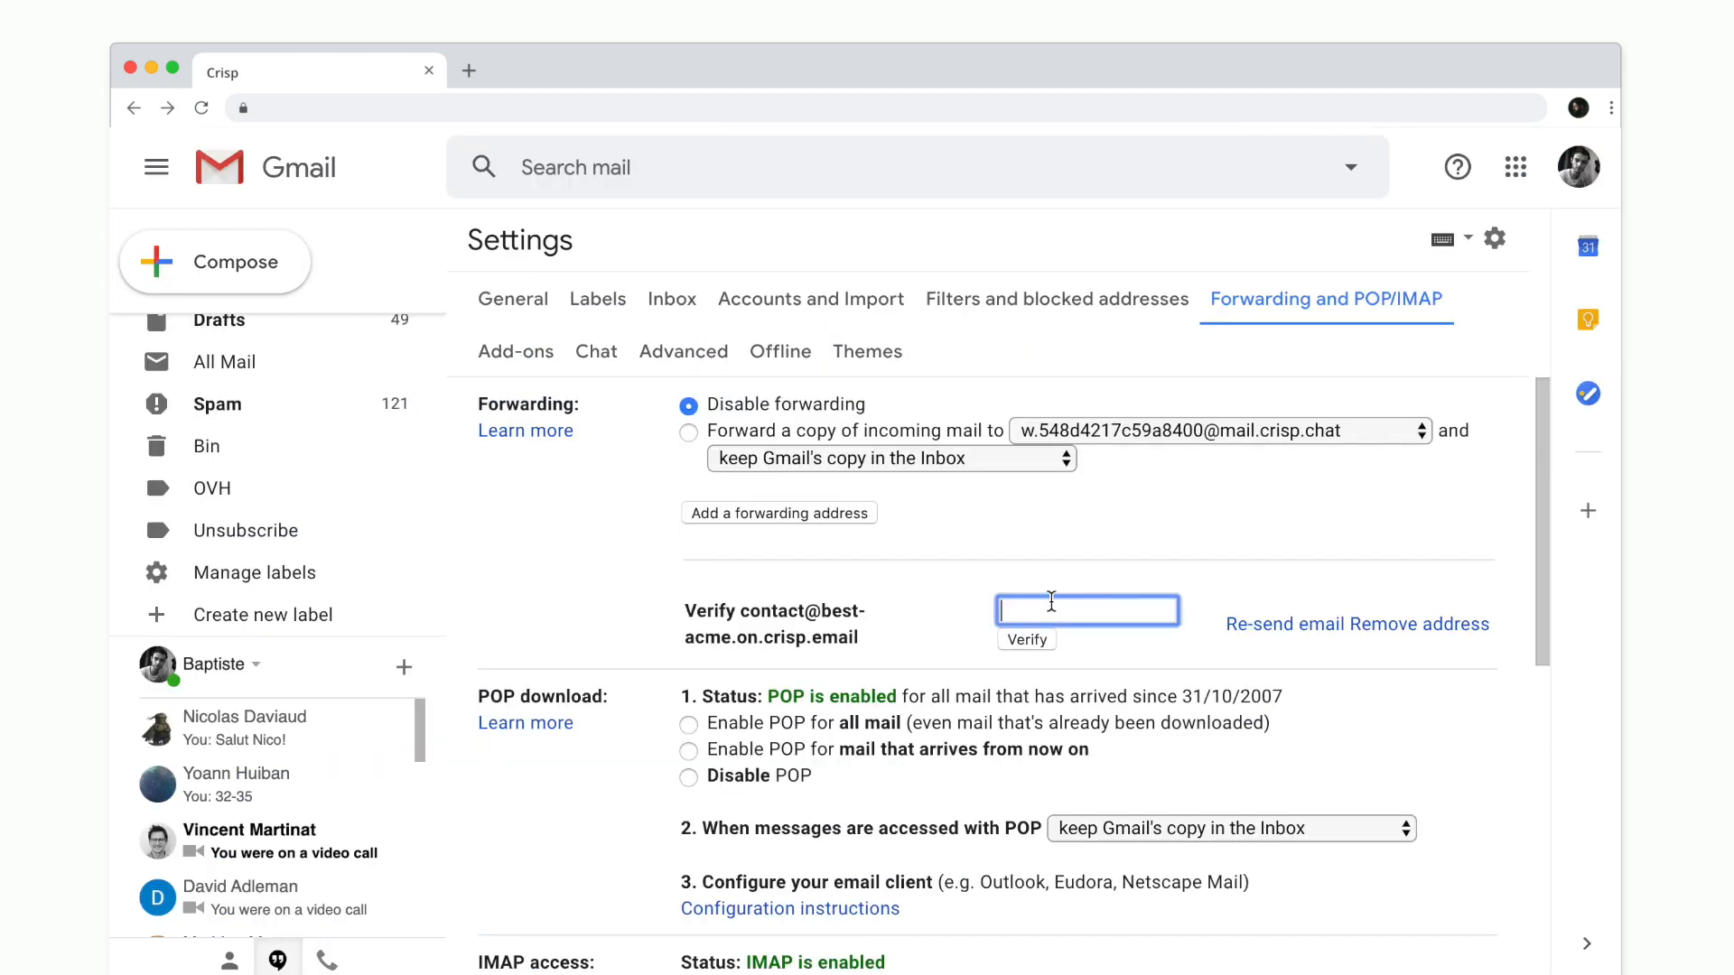
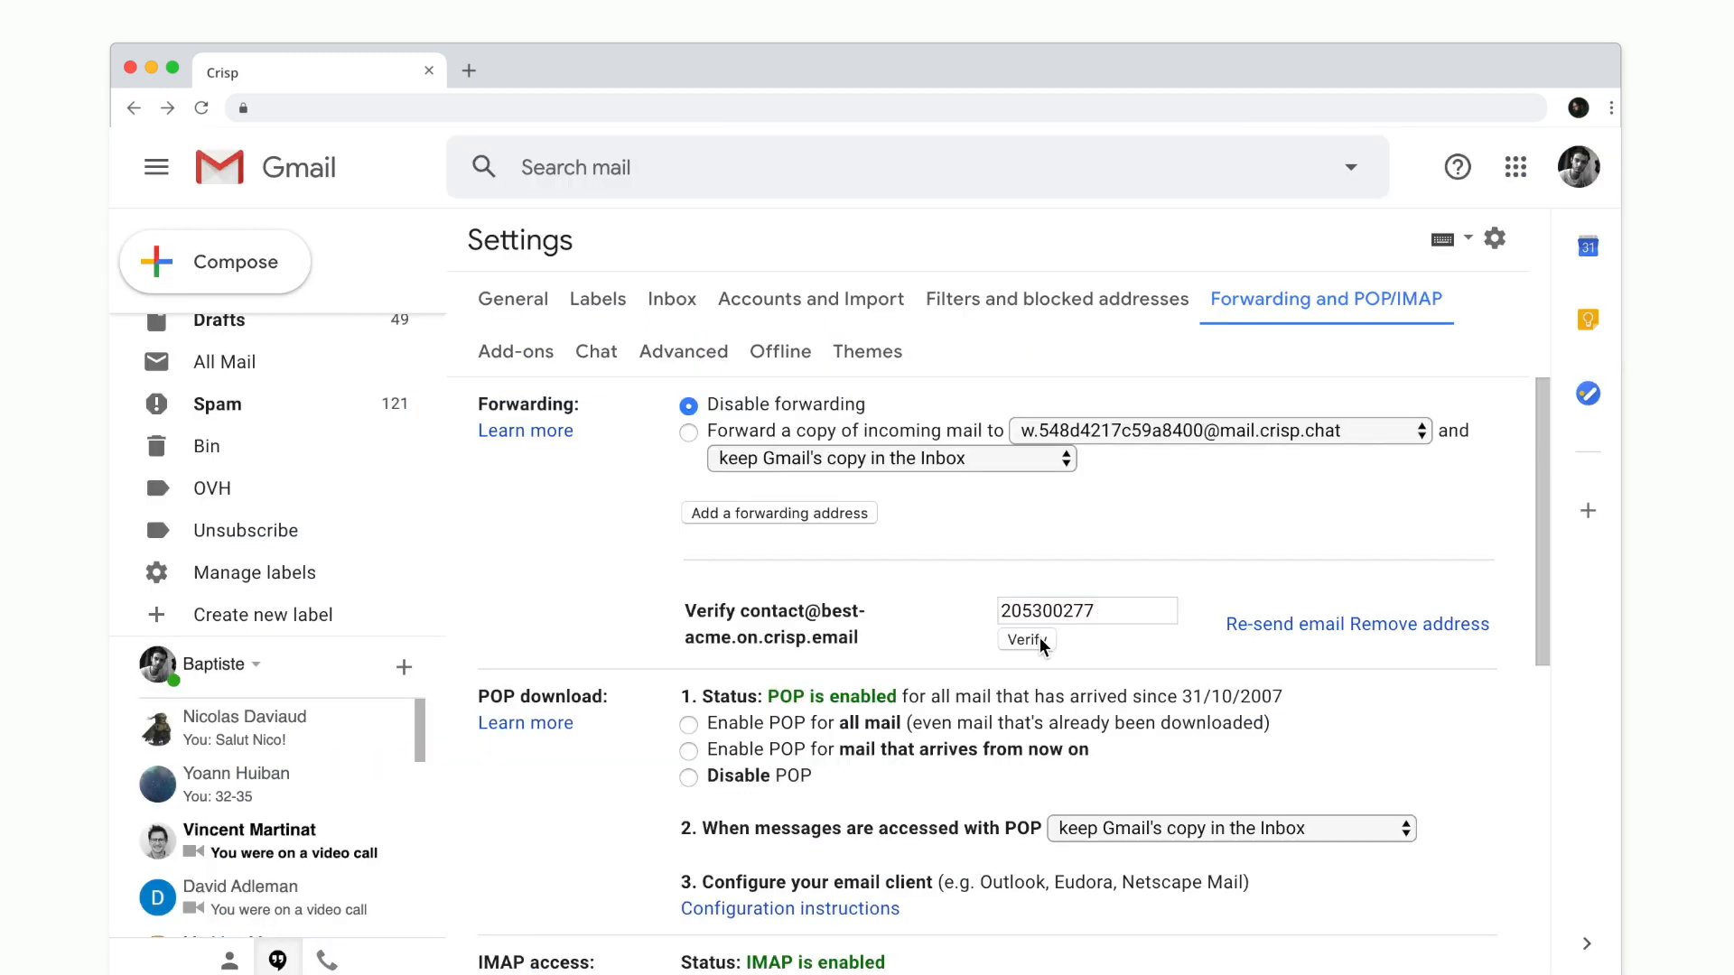
{"action": "left_click", "coordinate": [1025, 640]}
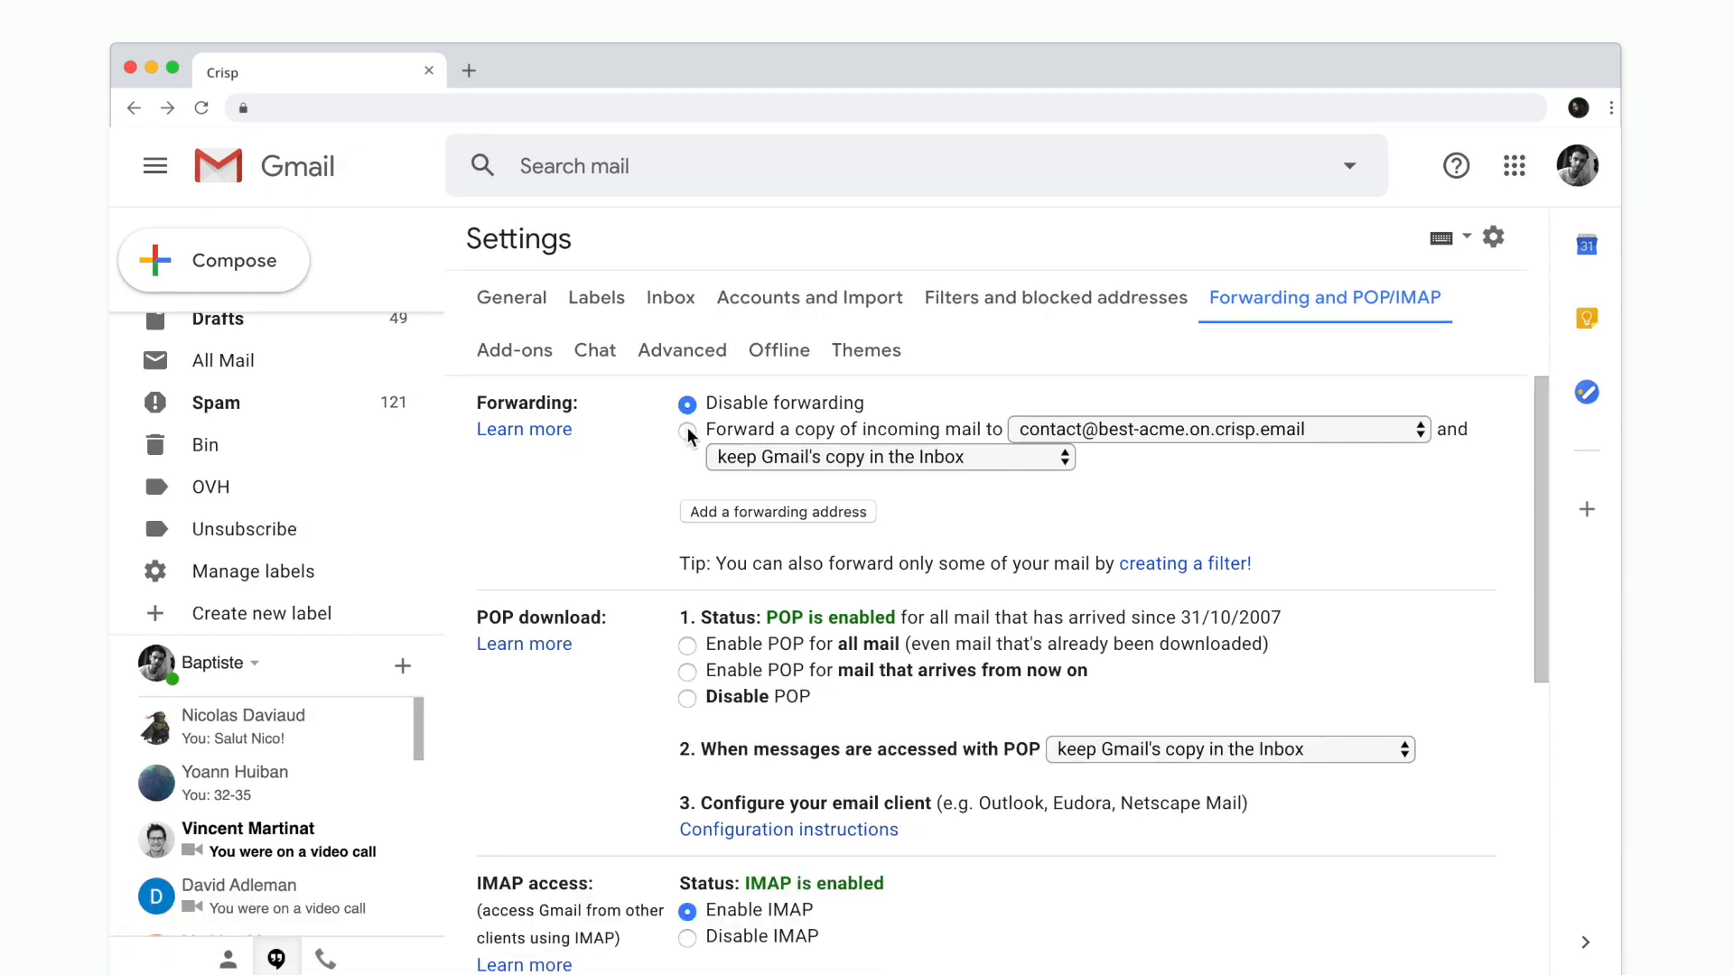
{"action": "left_click", "coordinate": [686, 430]}
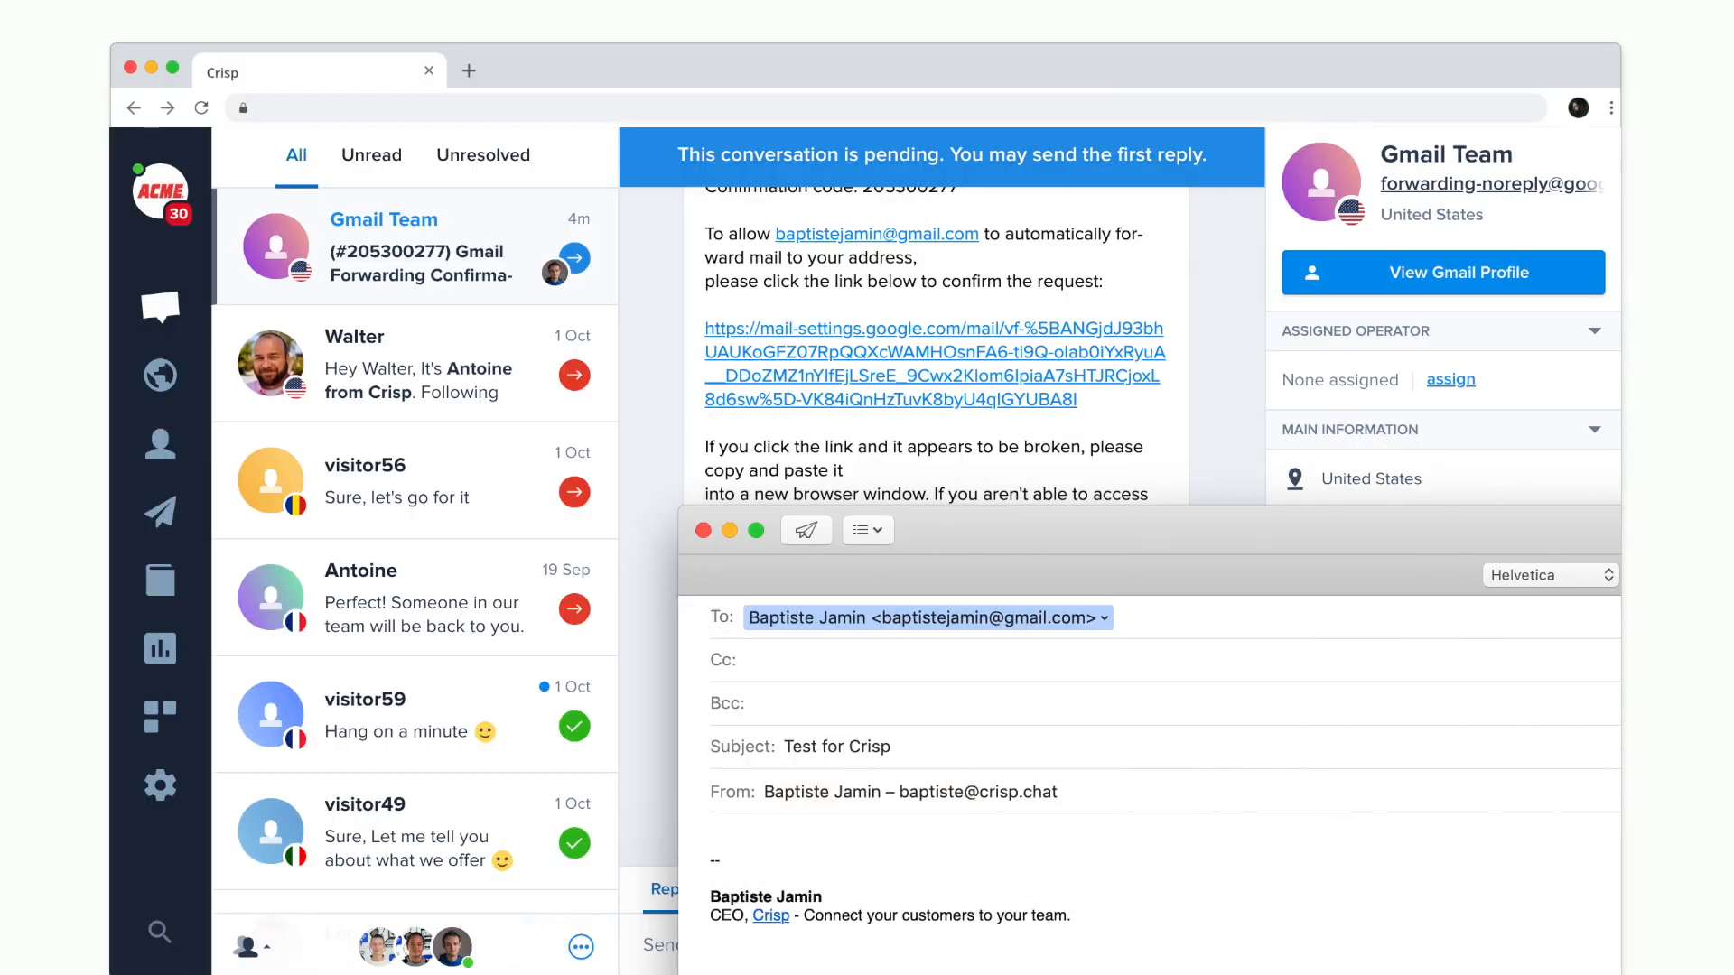
{"action": "type", "text": "Hello!"}
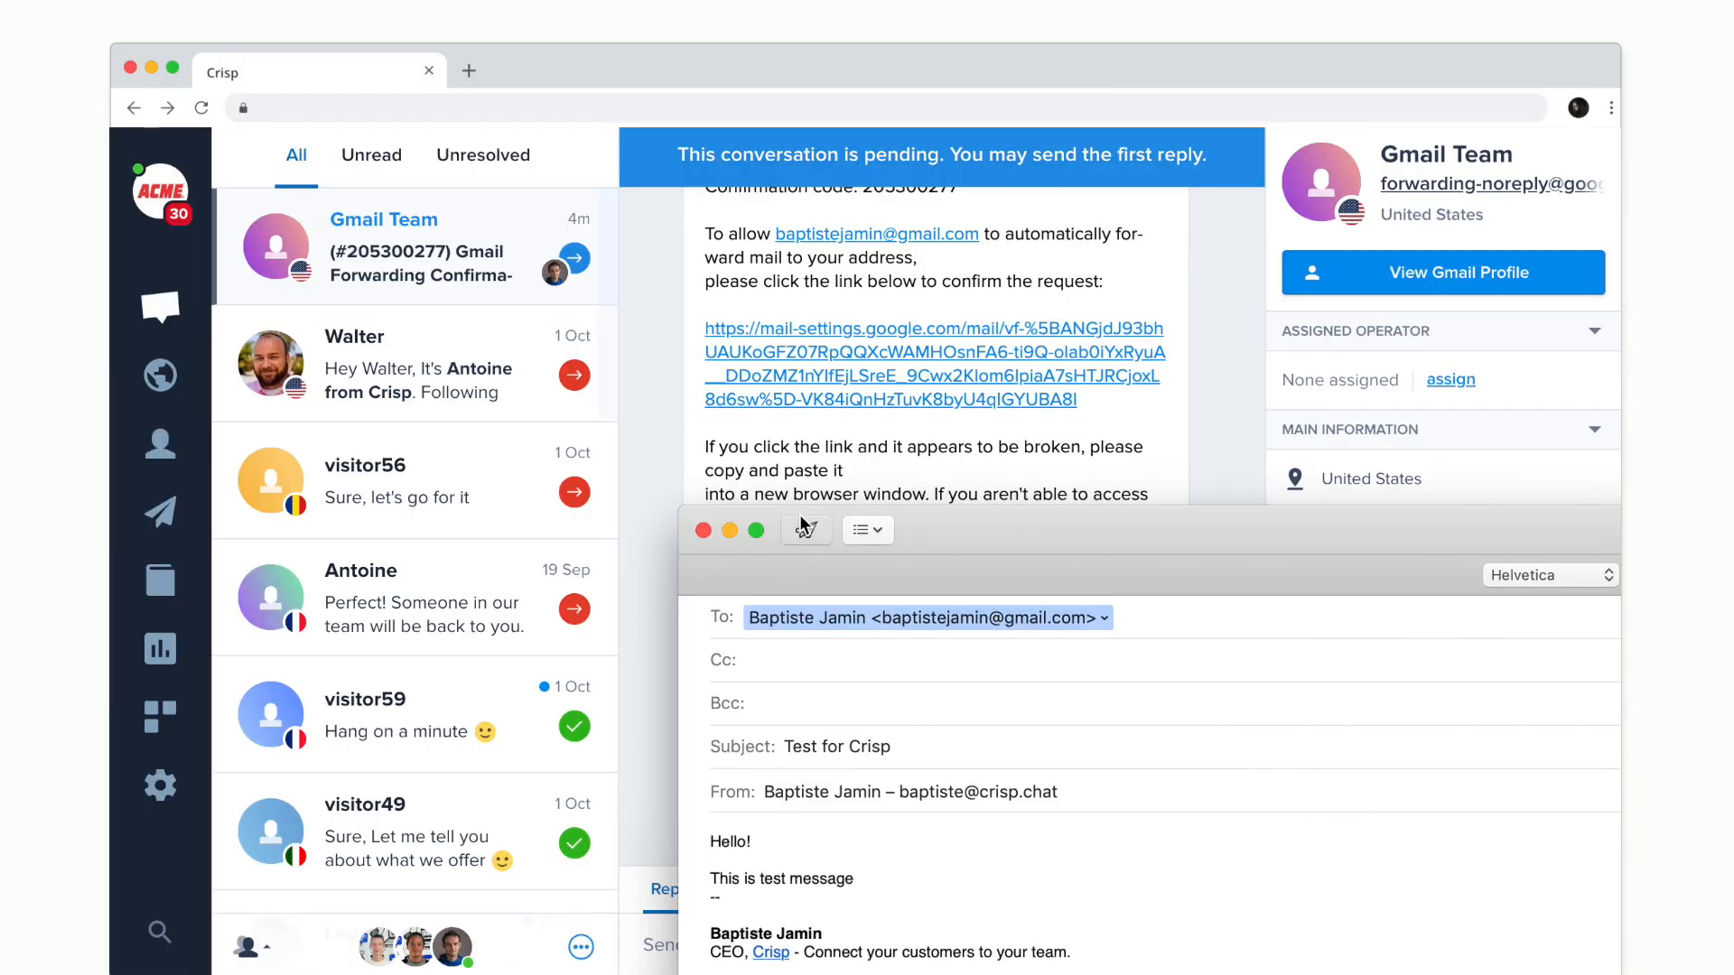